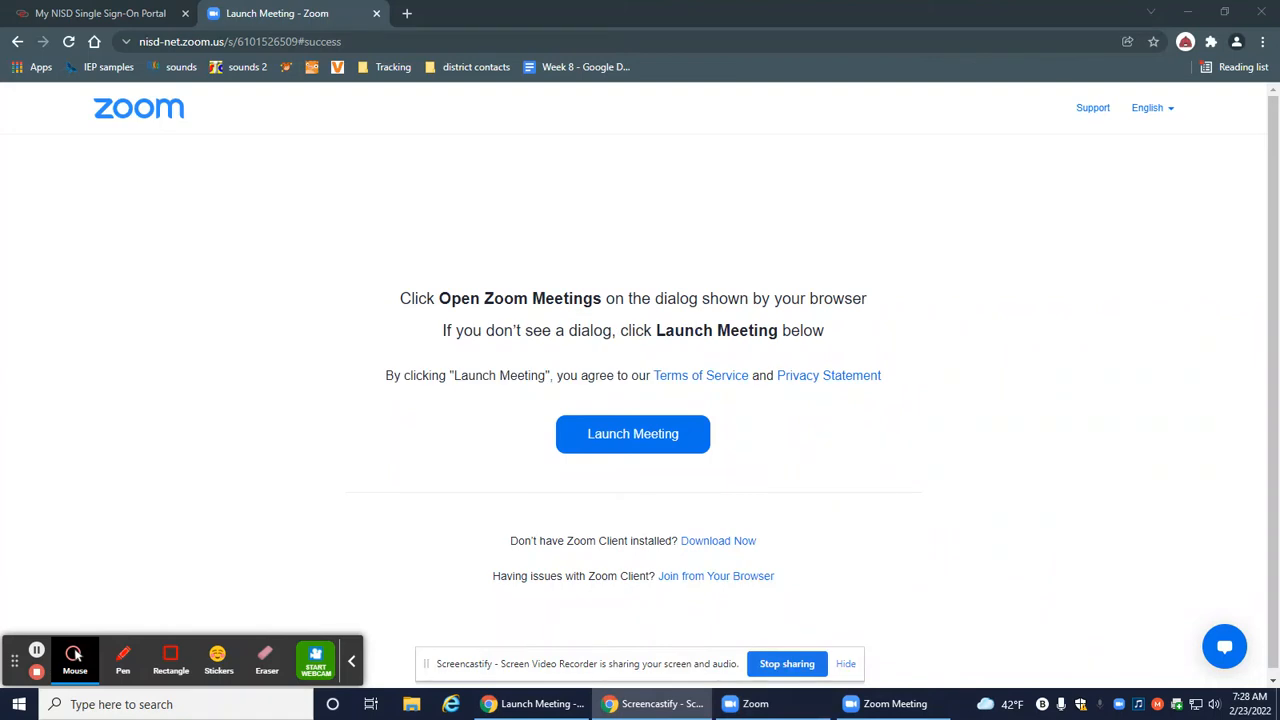
mouse_move(770, 432)
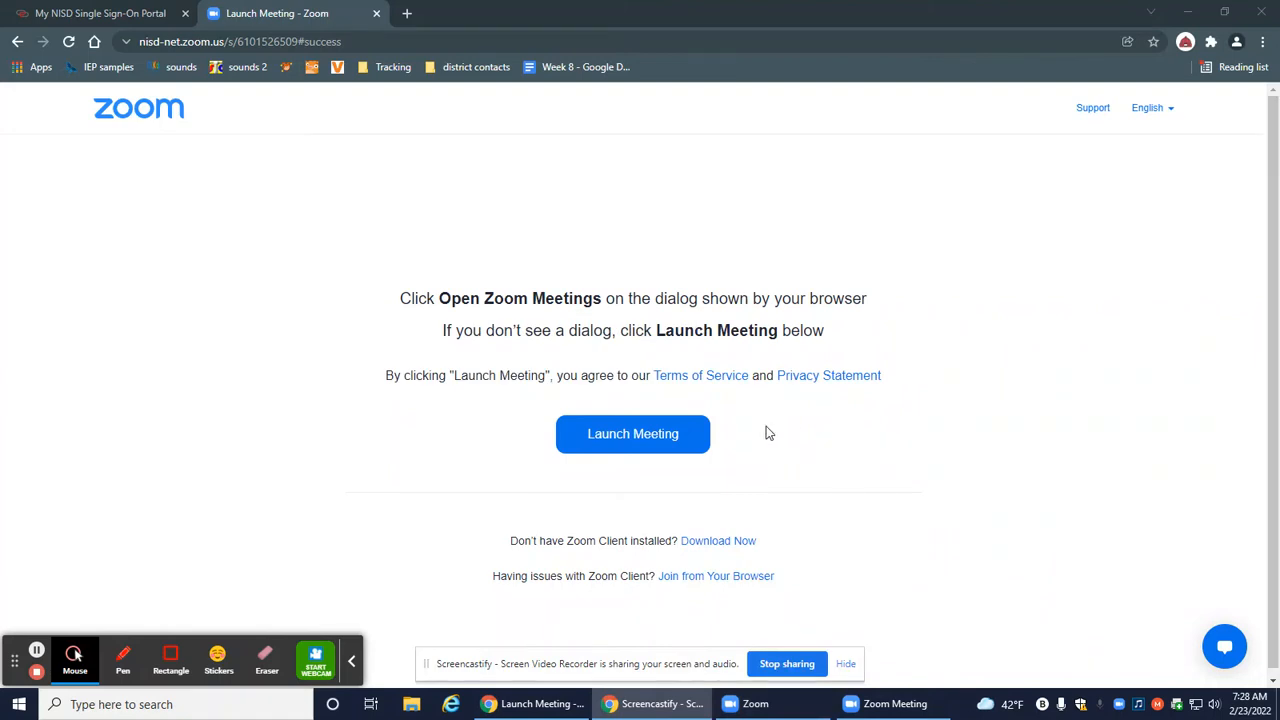
Rename the other participant's tile to 'Monitor'.
click(632, 432)
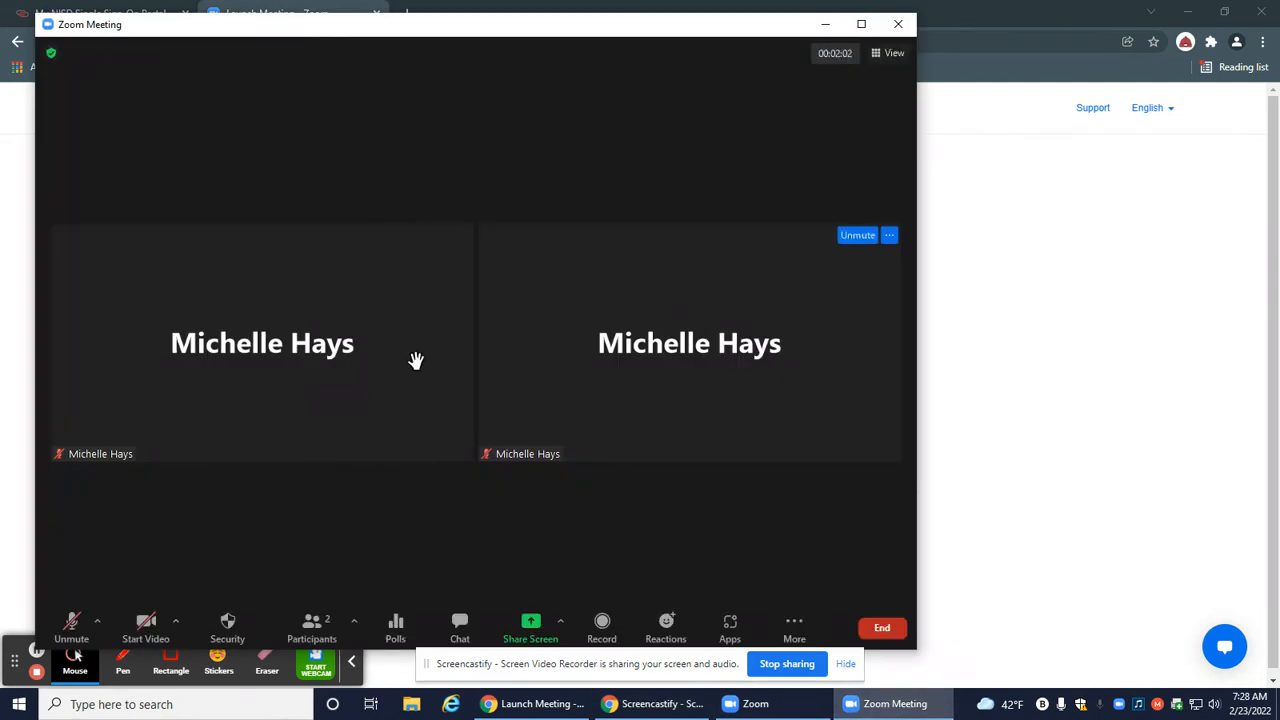
mouse_move(880, 116)
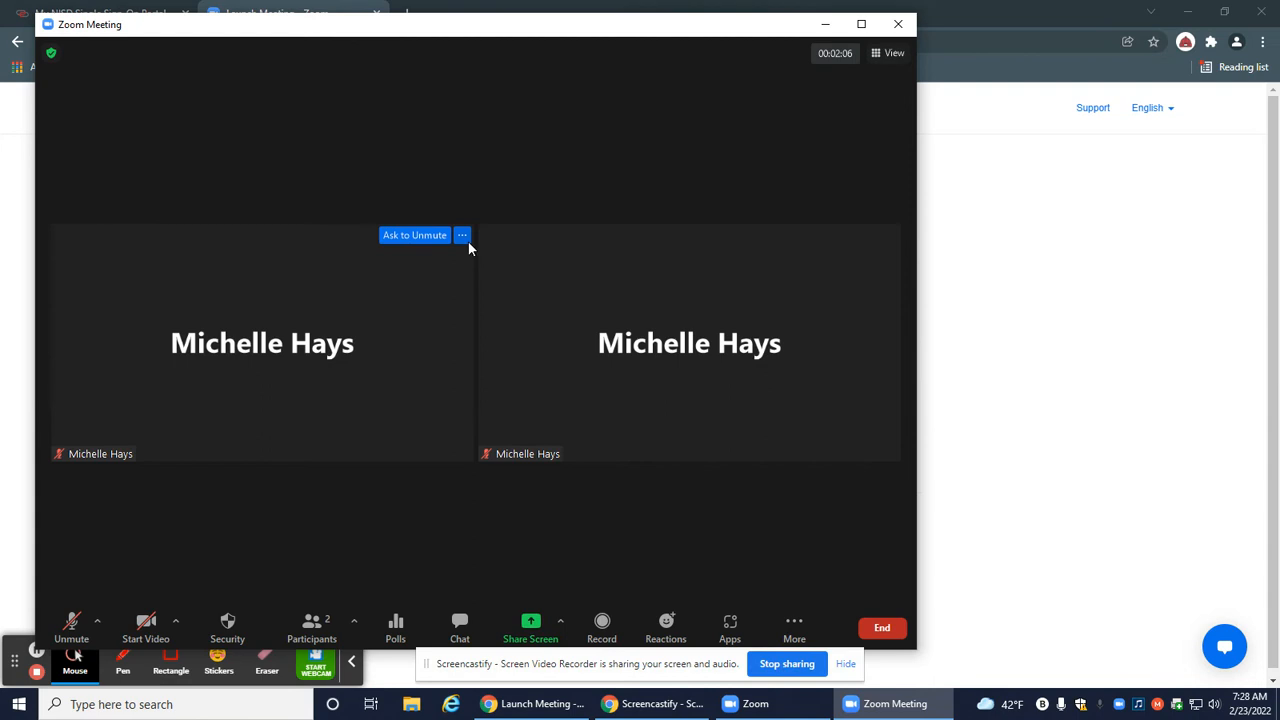
click(462, 236)
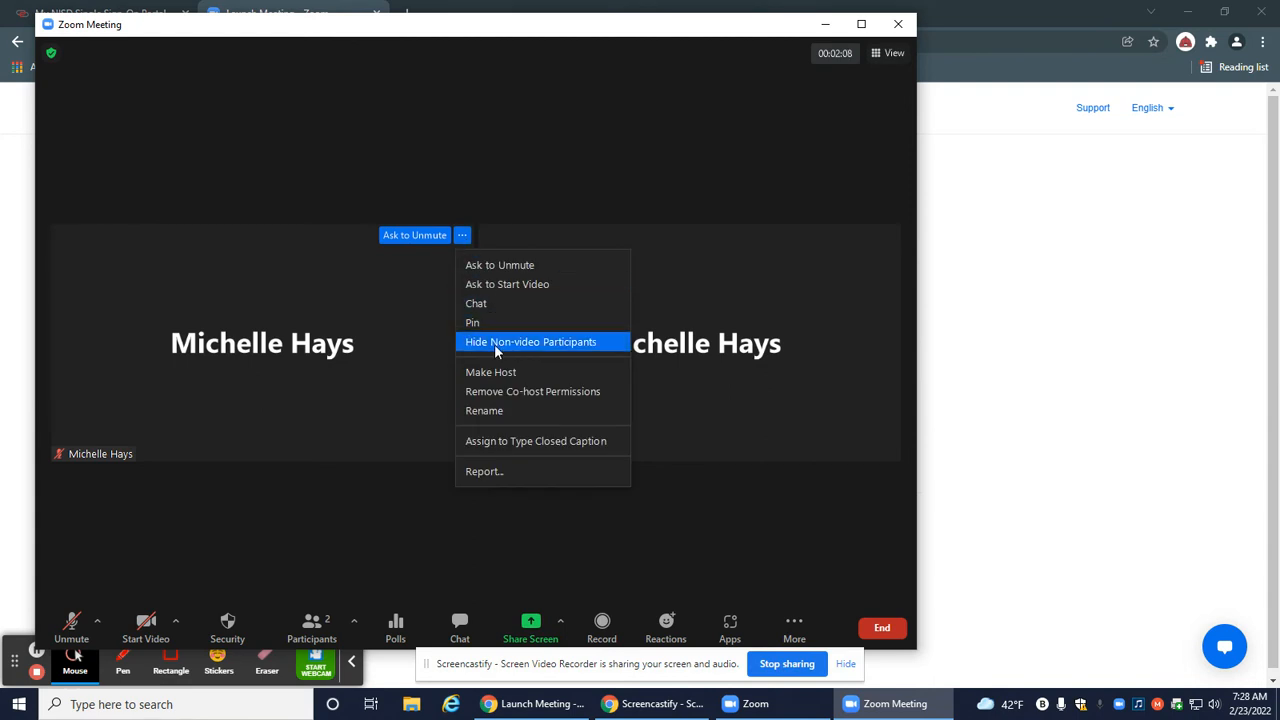
click(484, 410)
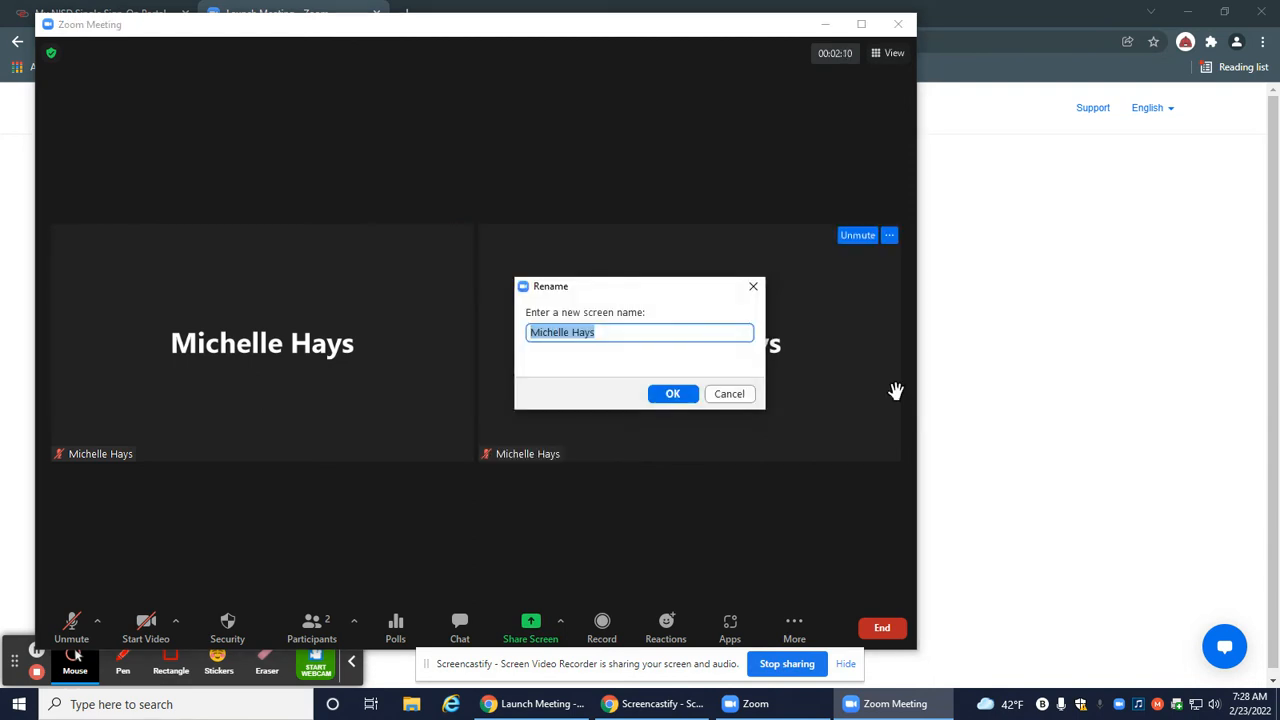
text(Mon)
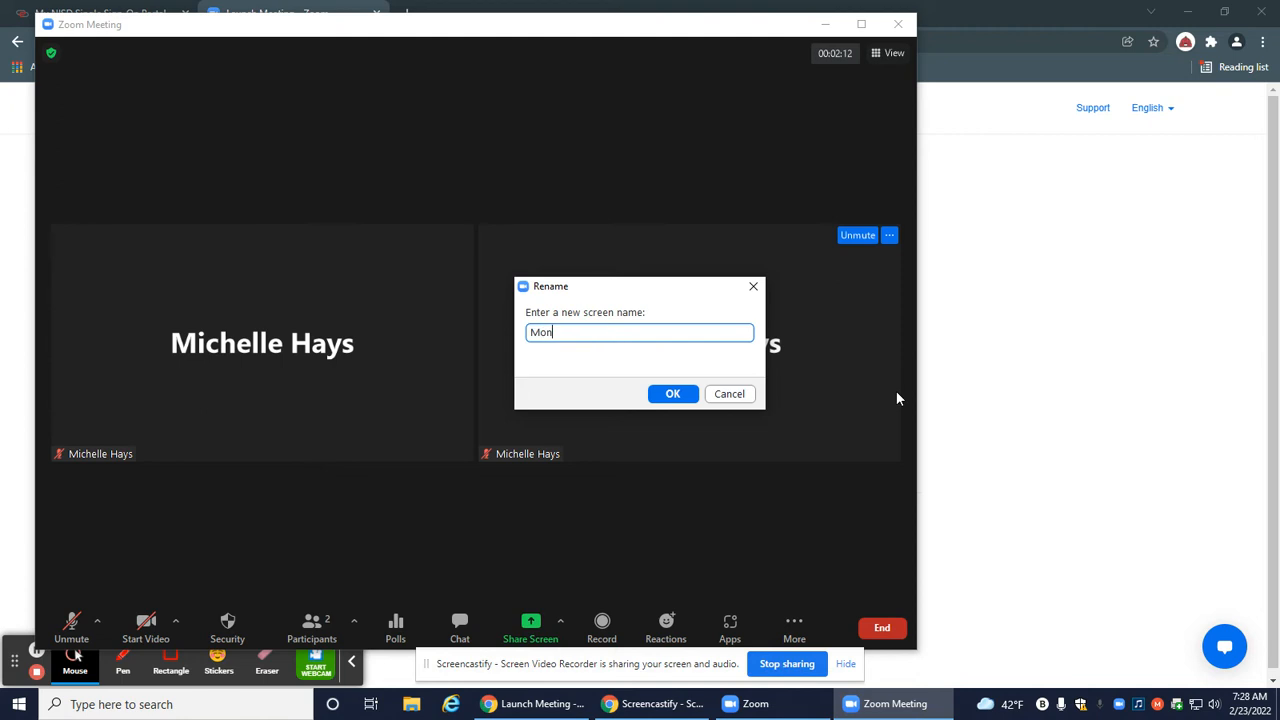
text(itor)
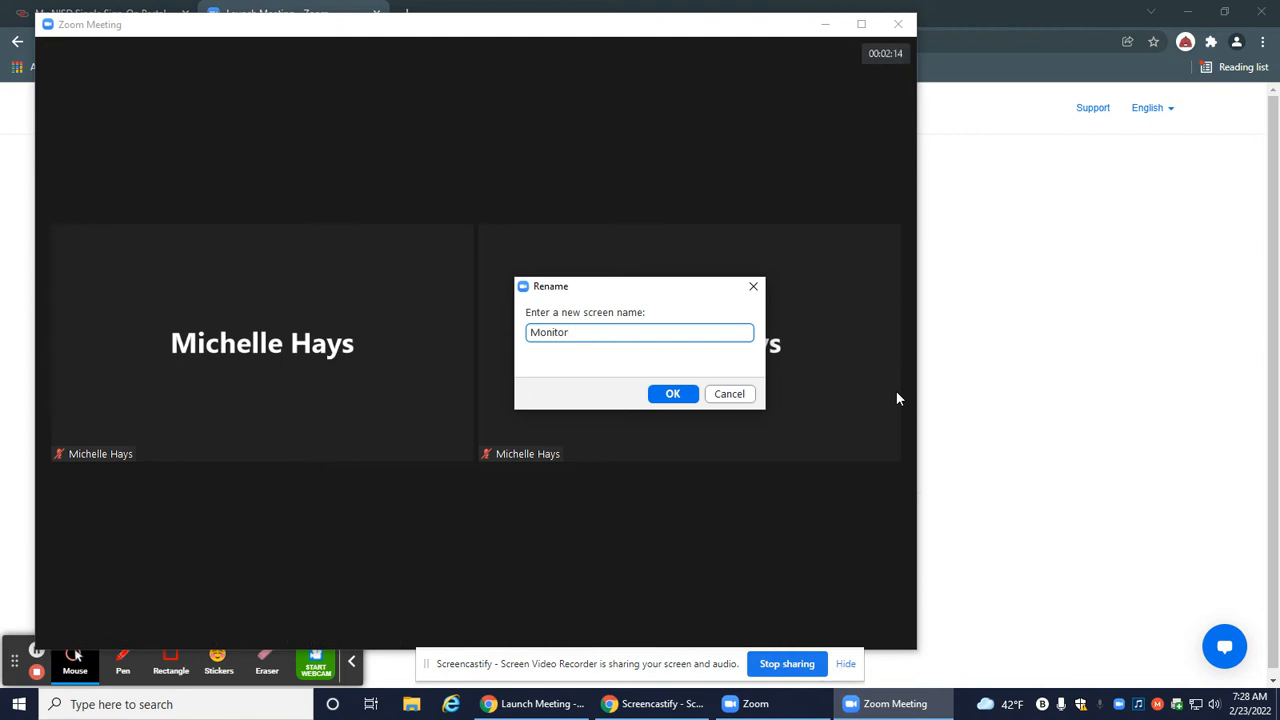
click(672, 392)
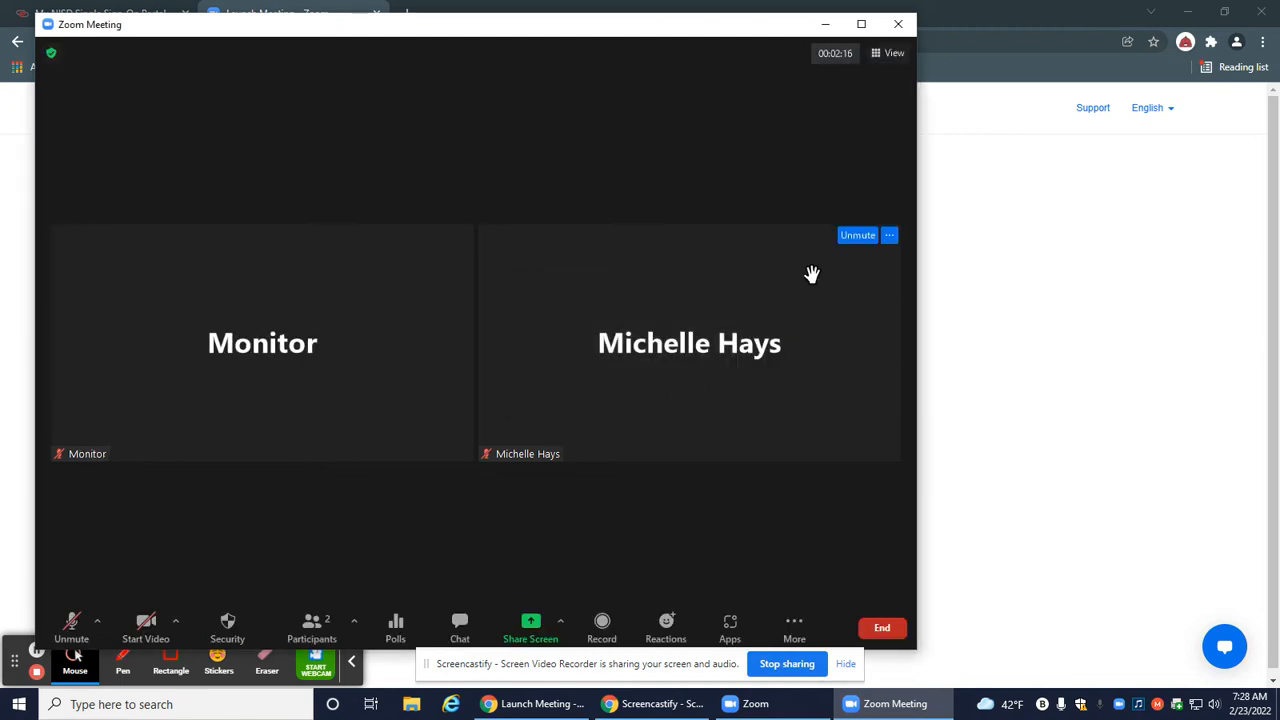
Change your own screen name to 'Mrs. Hays'.
click(888, 236)
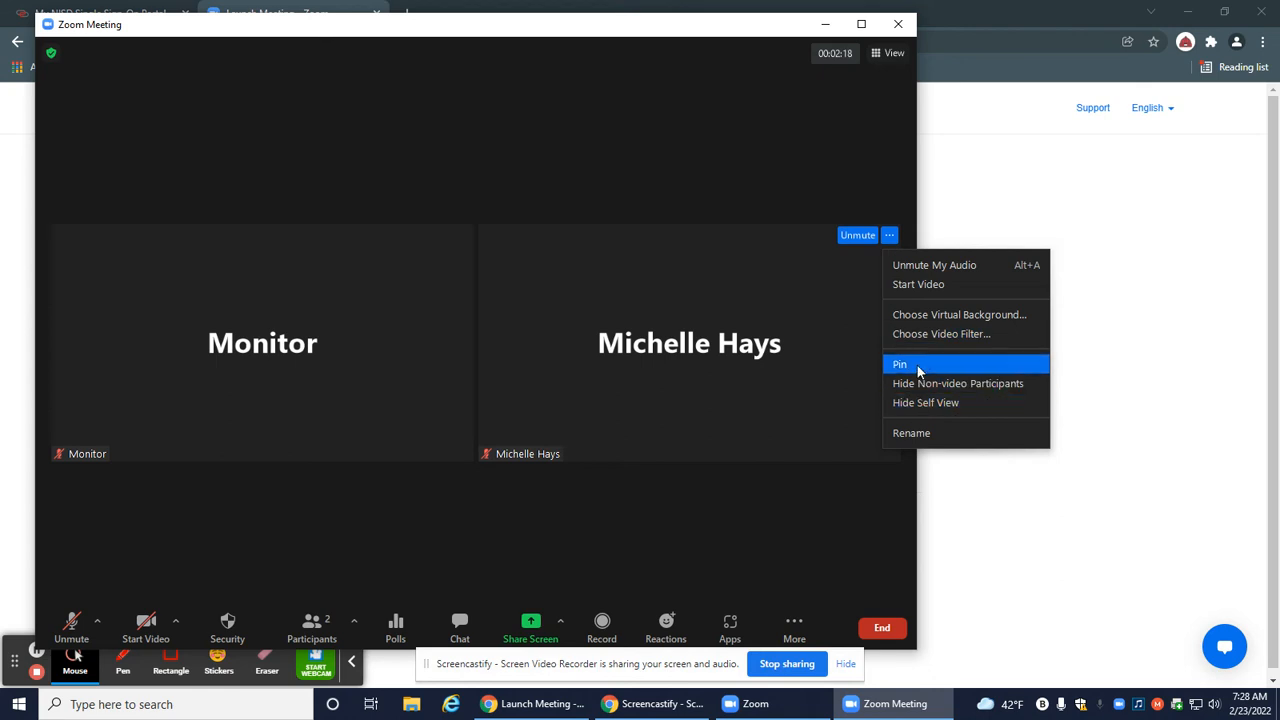
mouse_move(920, 390)
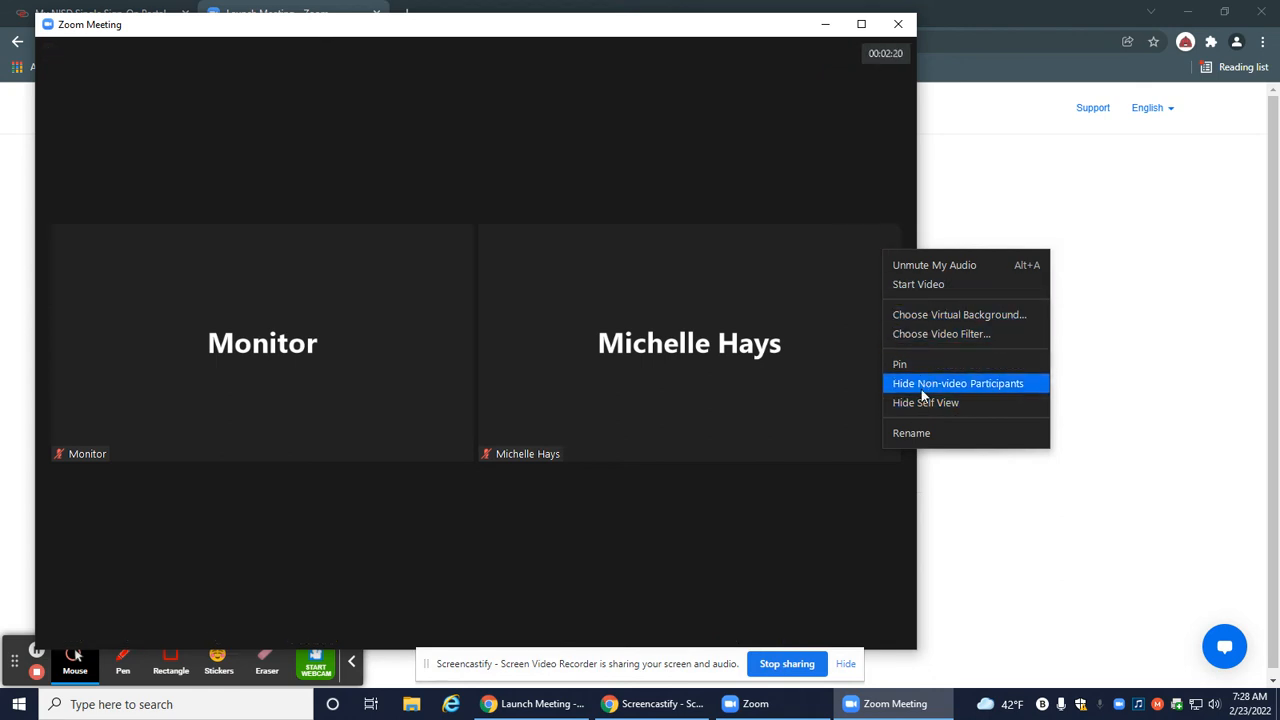
click(912, 432)
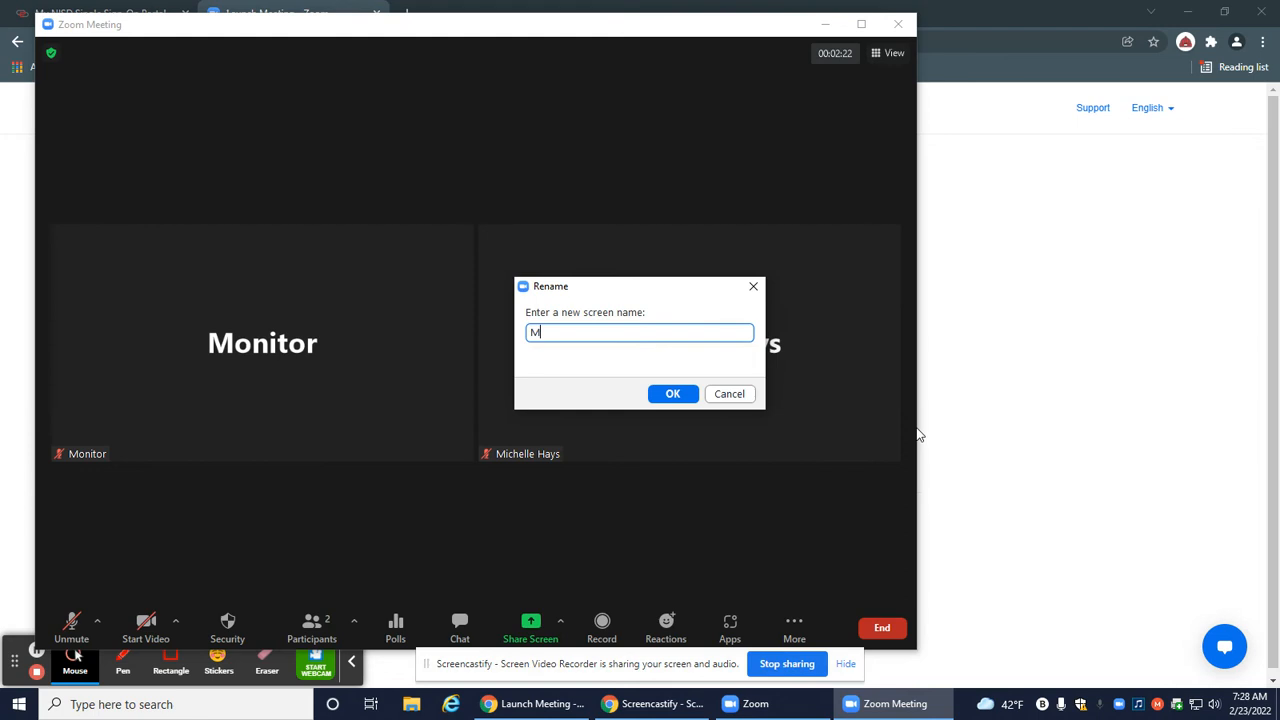
text(rs.)
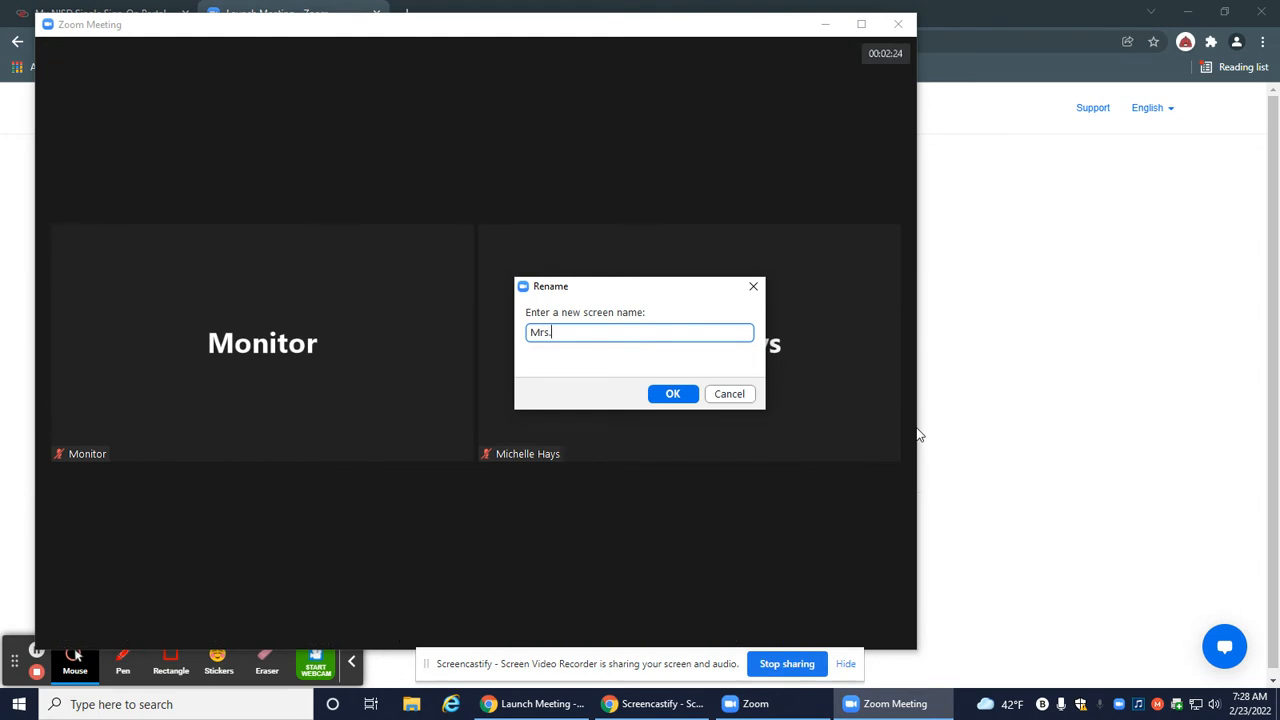
text(Hays)
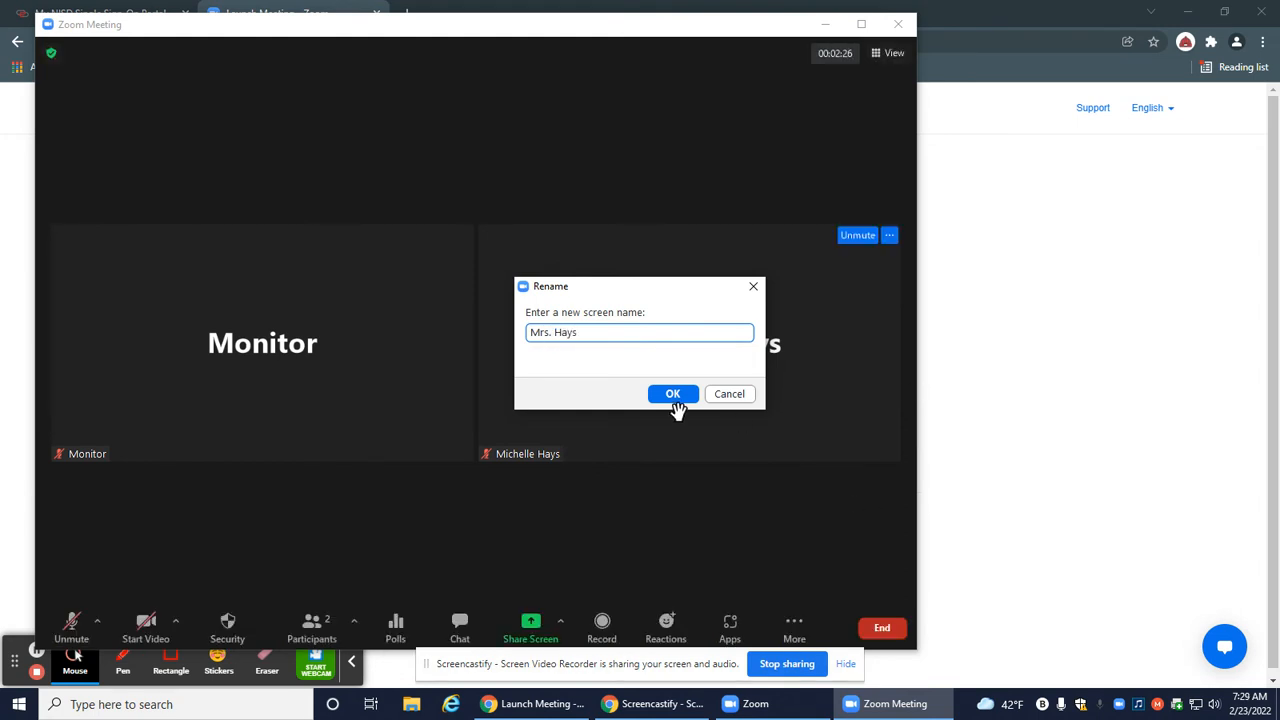
click(672, 392)
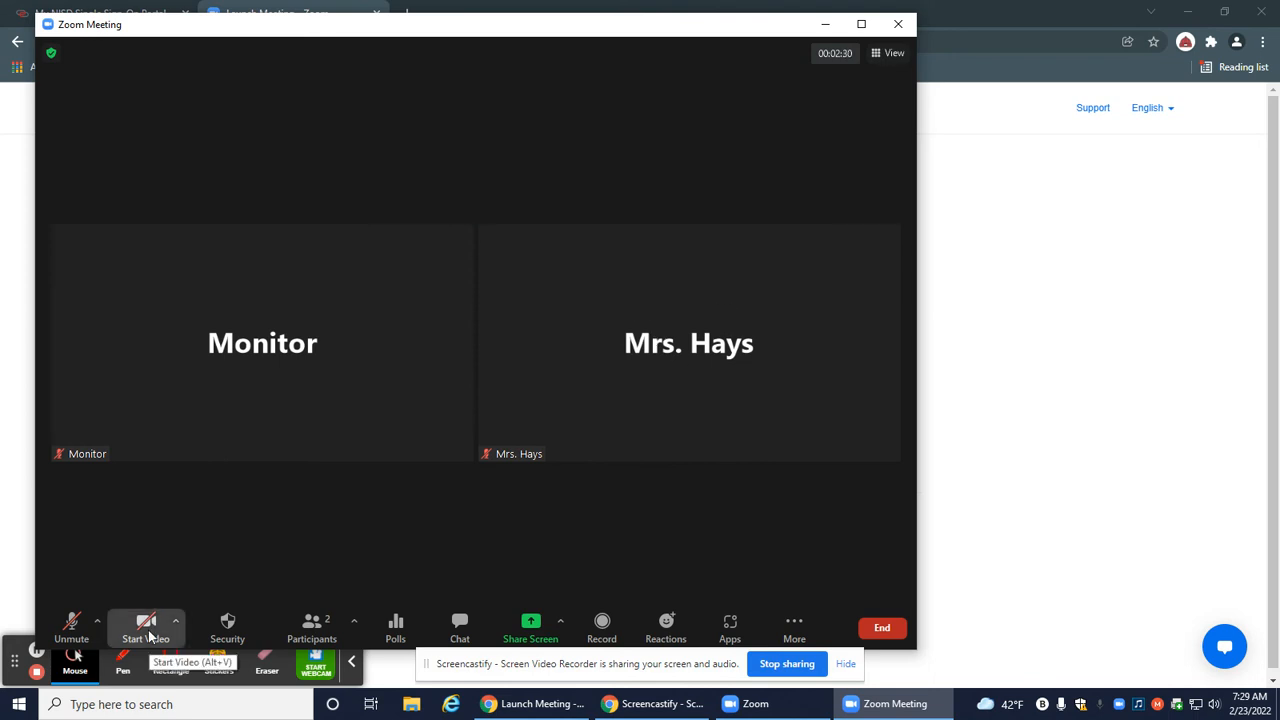
Start your video so Mrs. Hays appears live with her classroom virtual background.
click(146, 628)
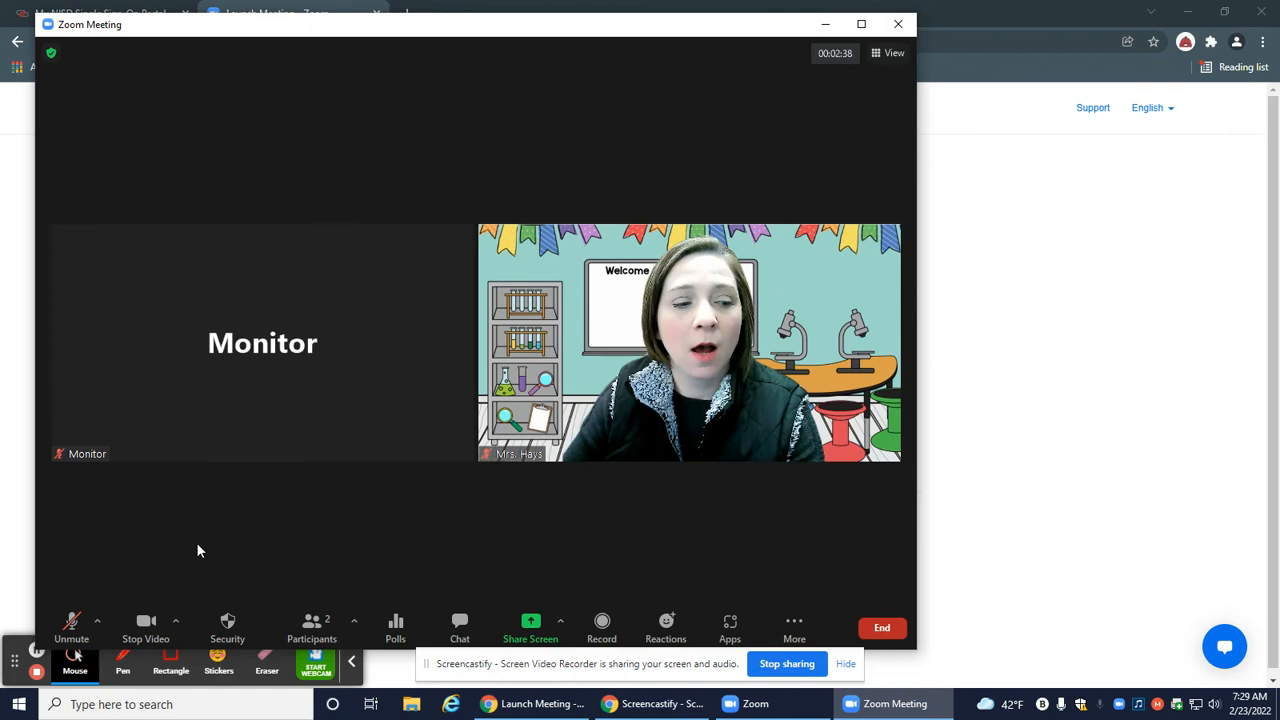
mouse_move(184, 500)
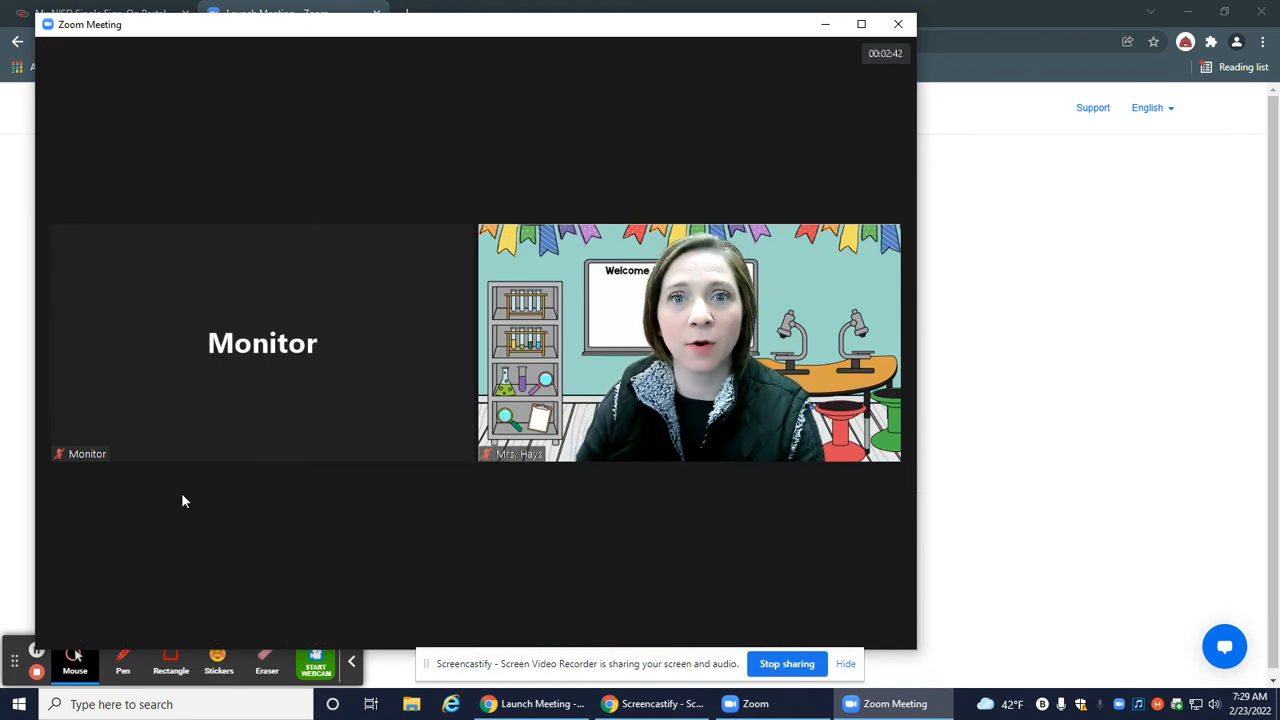
mouse_move(756, 560)
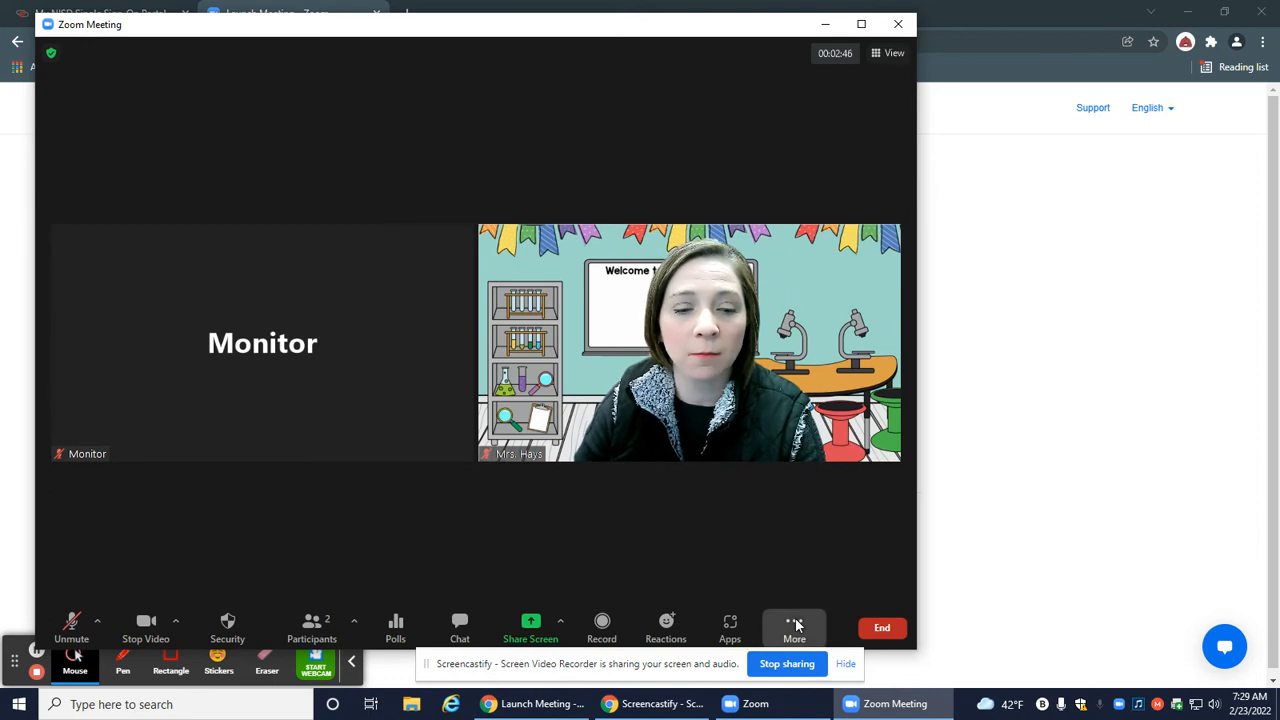
Show the toolbar's More menu listing captions, breakout rooms, support and livestreaming.
click(794, 628)
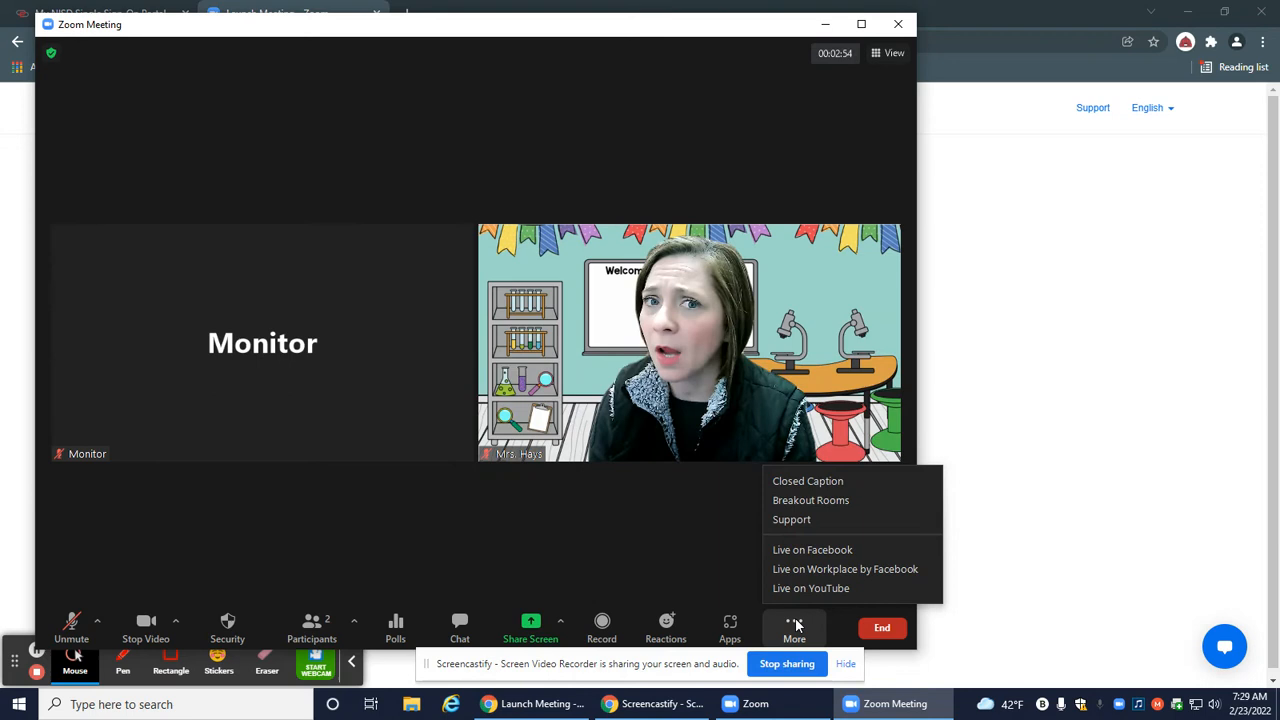
mouse_move(764, 616)
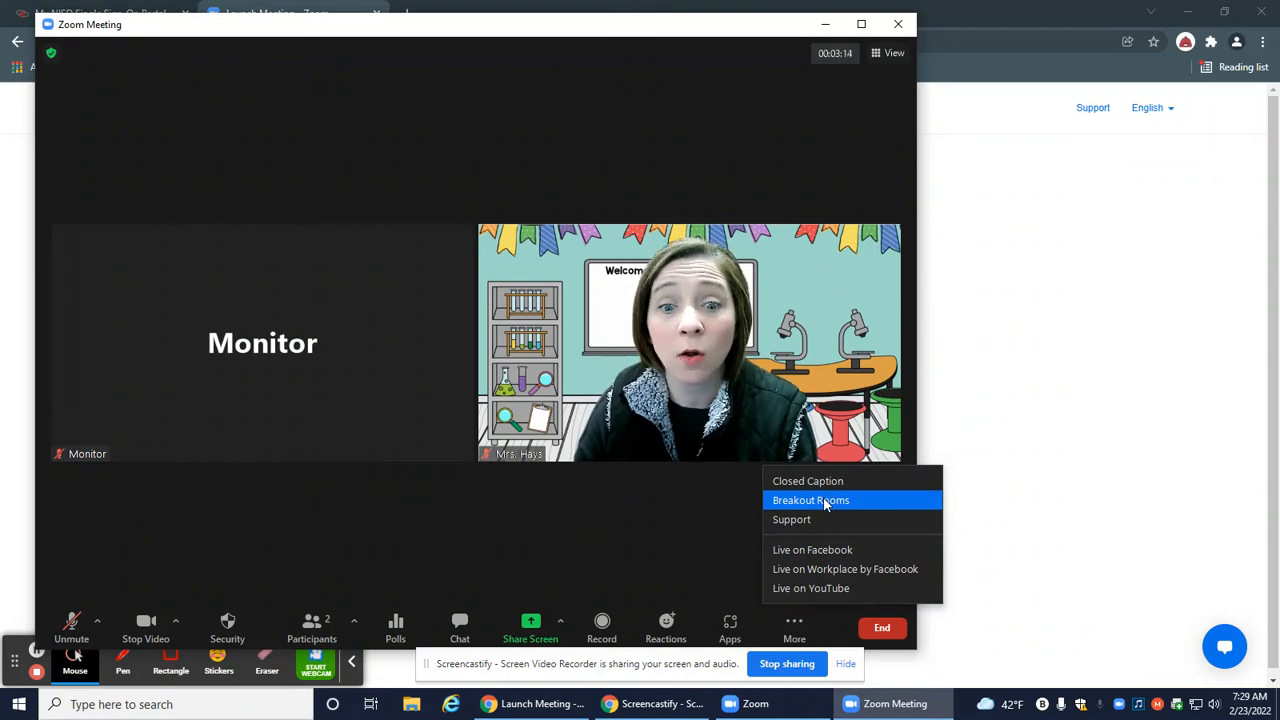
Bring up the Breakout Rooms window with its prompt for 5 manually assigned rooms.
click(810, 500)
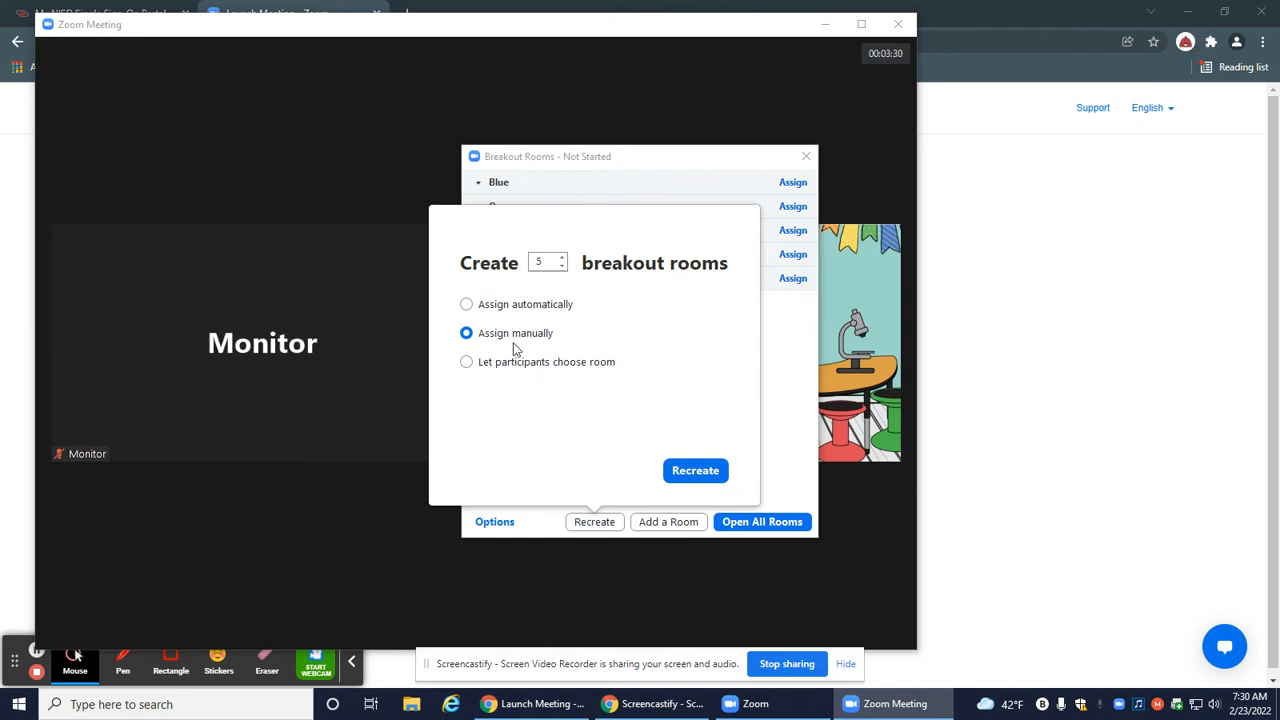
mouse_move(576, 340)
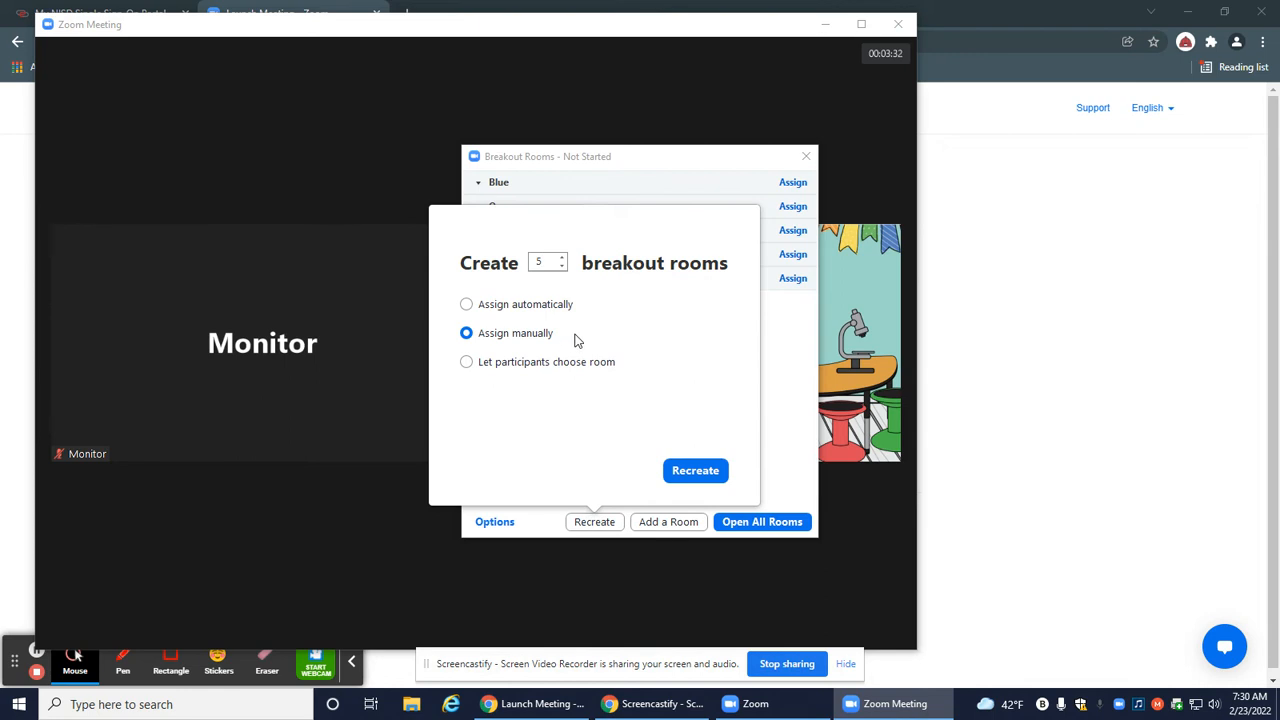
mouse_move(696, 470)
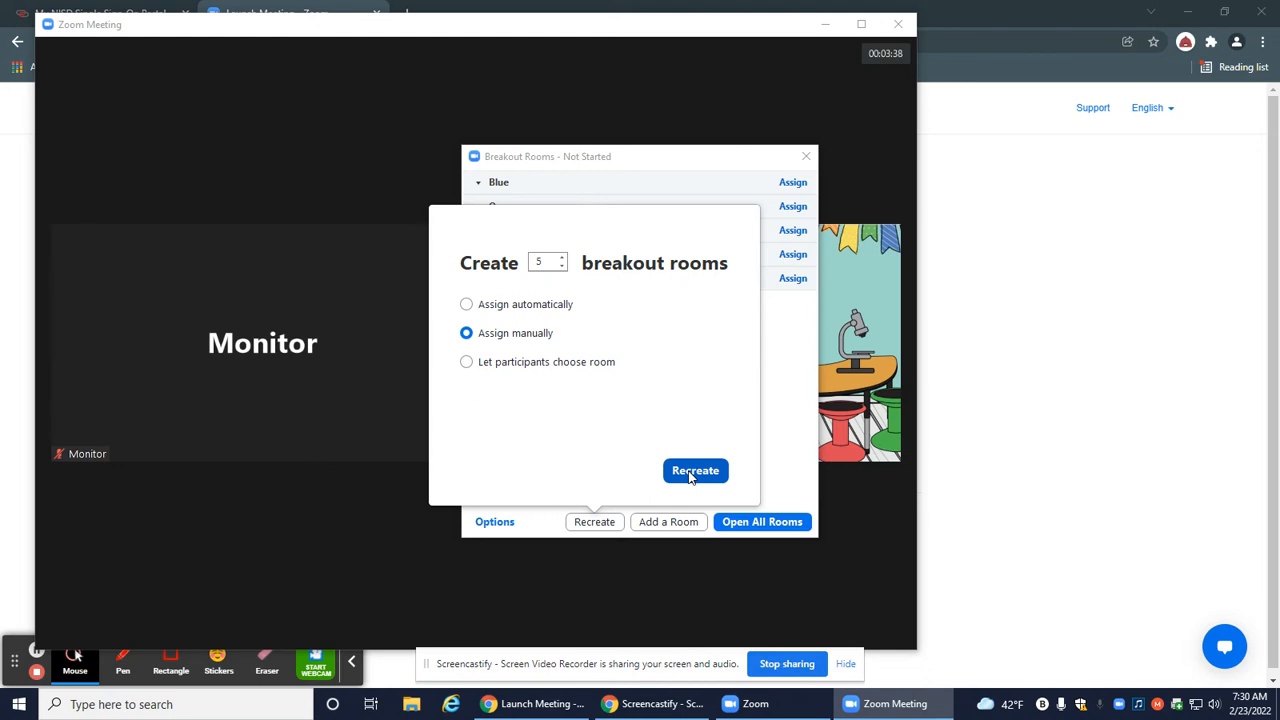
Recreate five rooms and name them Blue, Orange, Purple, 1:1 and Mrs. Hays Office.
click(696, 470)
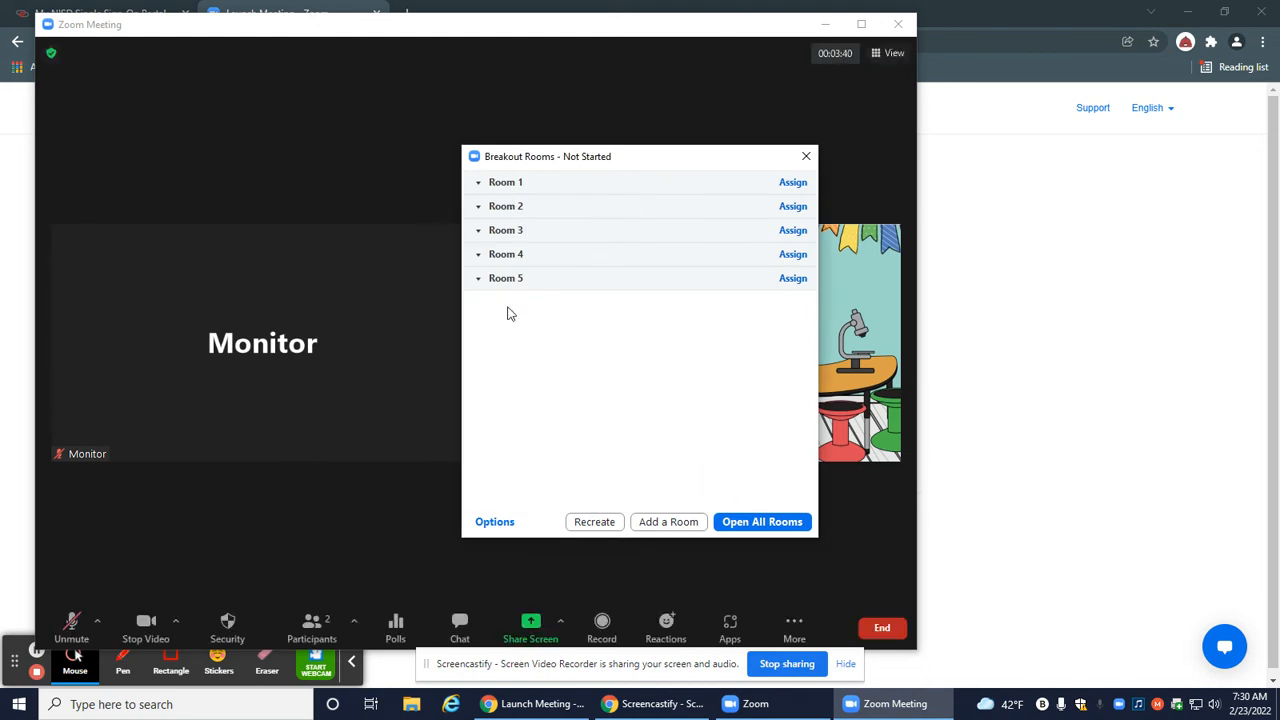
double_click(504, 182)
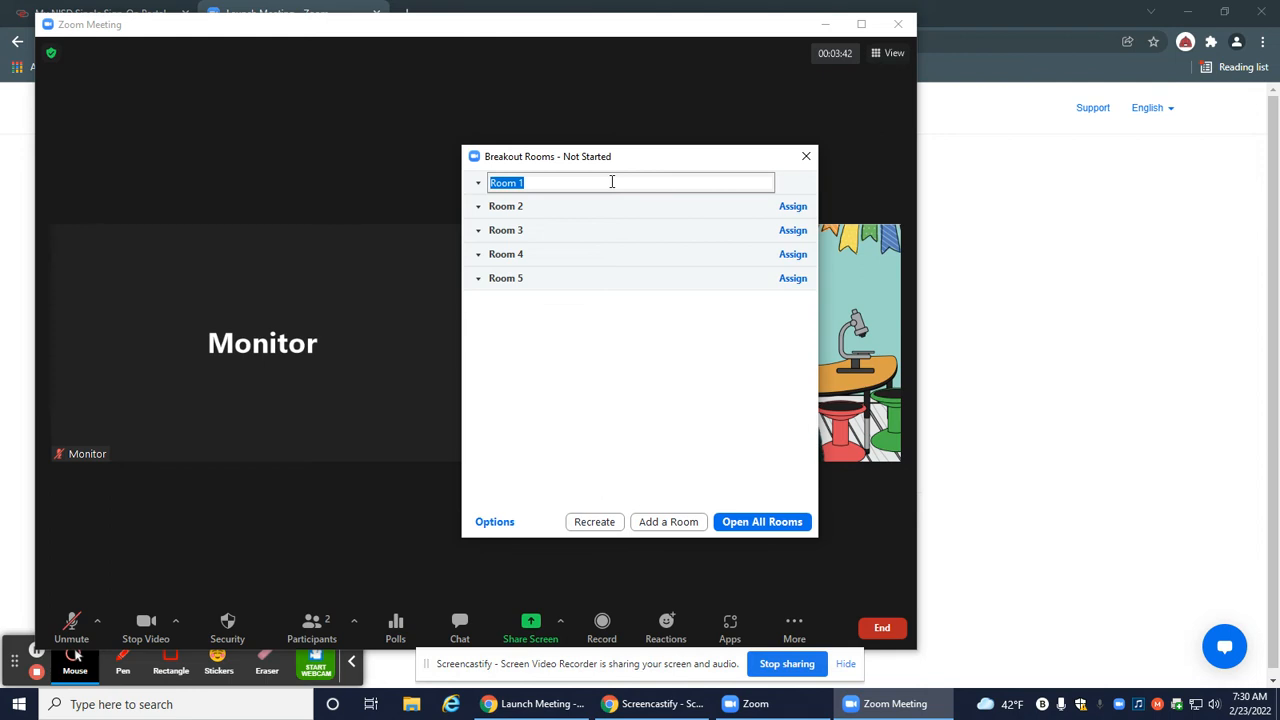
text(Blue)
click(630, 206)
text(Orange)
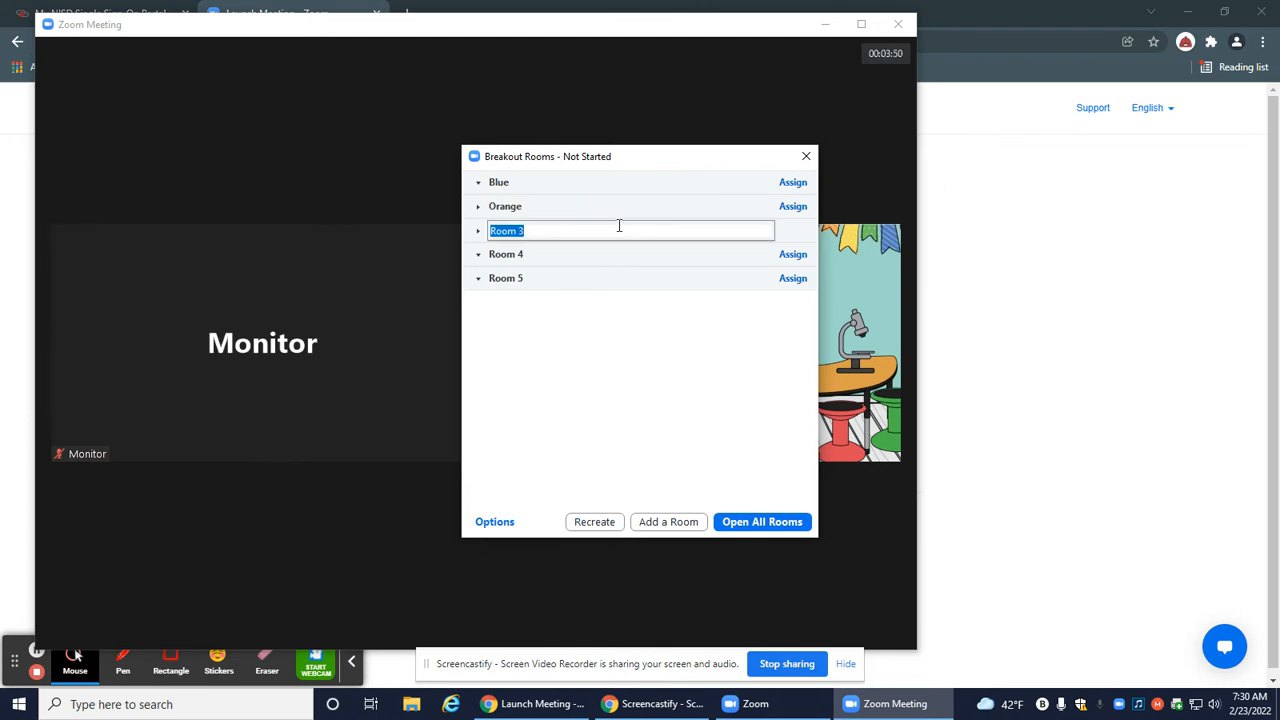
text(Purple)
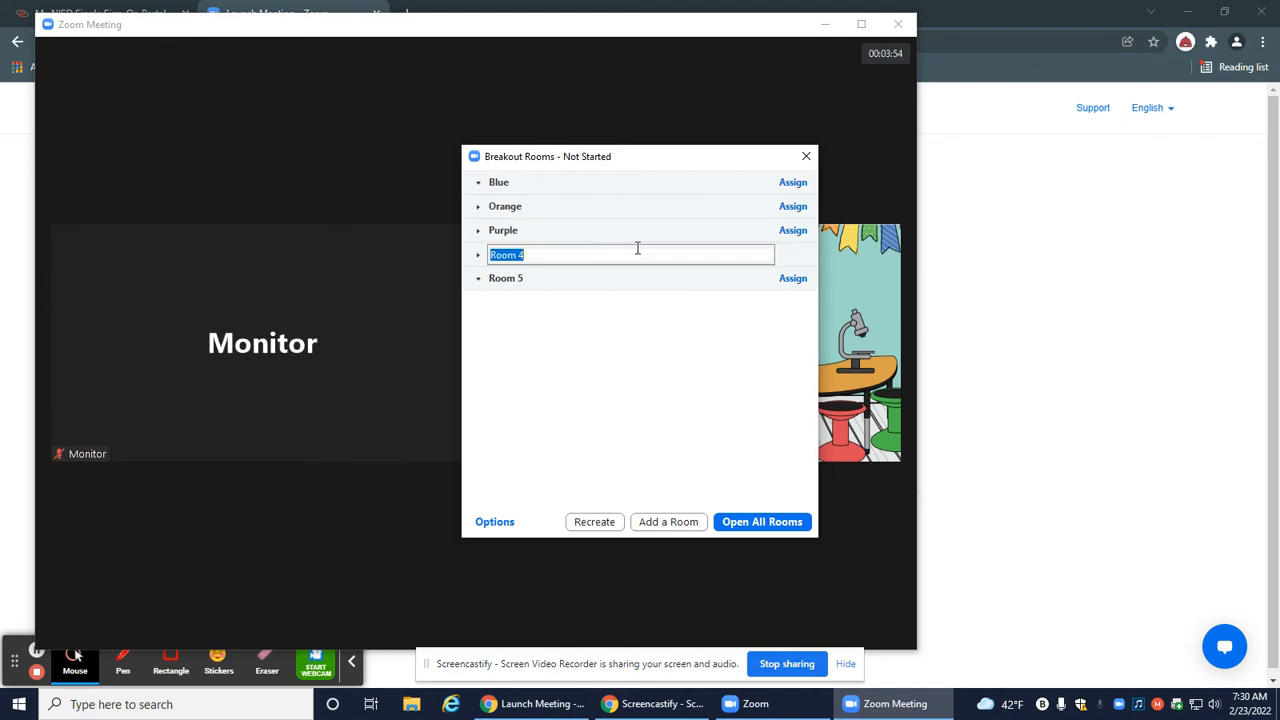
text(1:1)
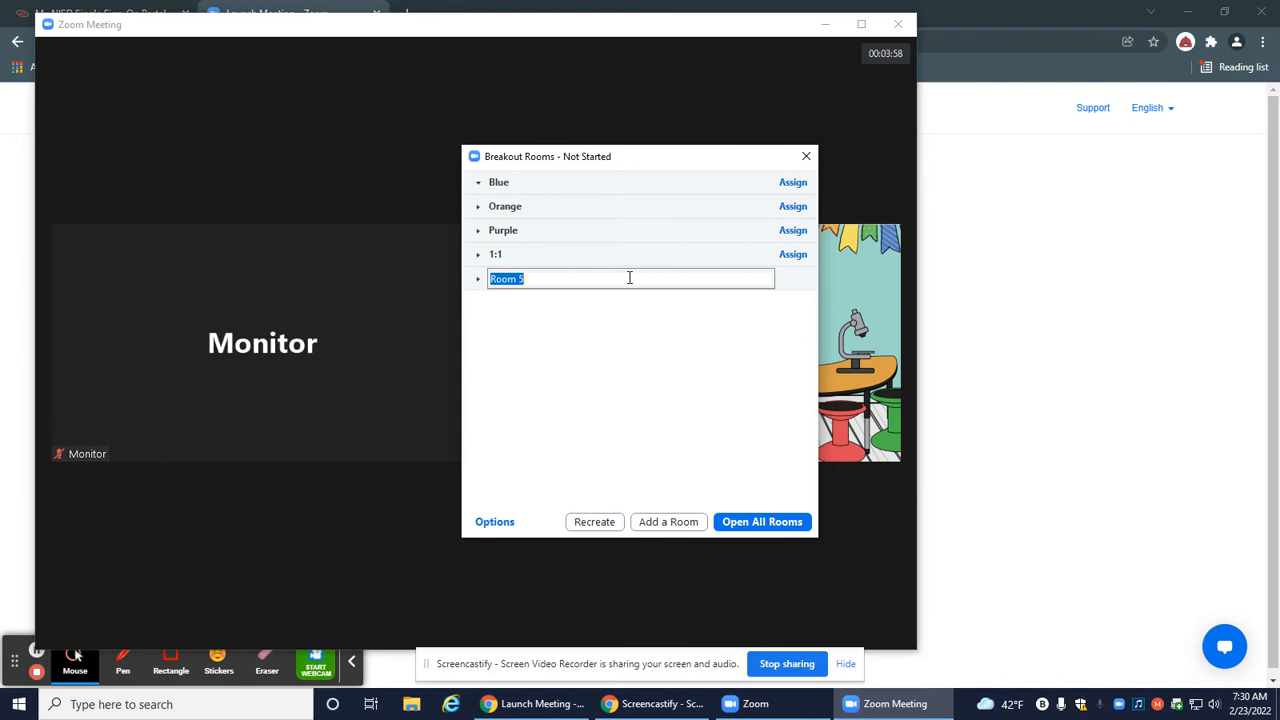
text(Mrs. Hays)
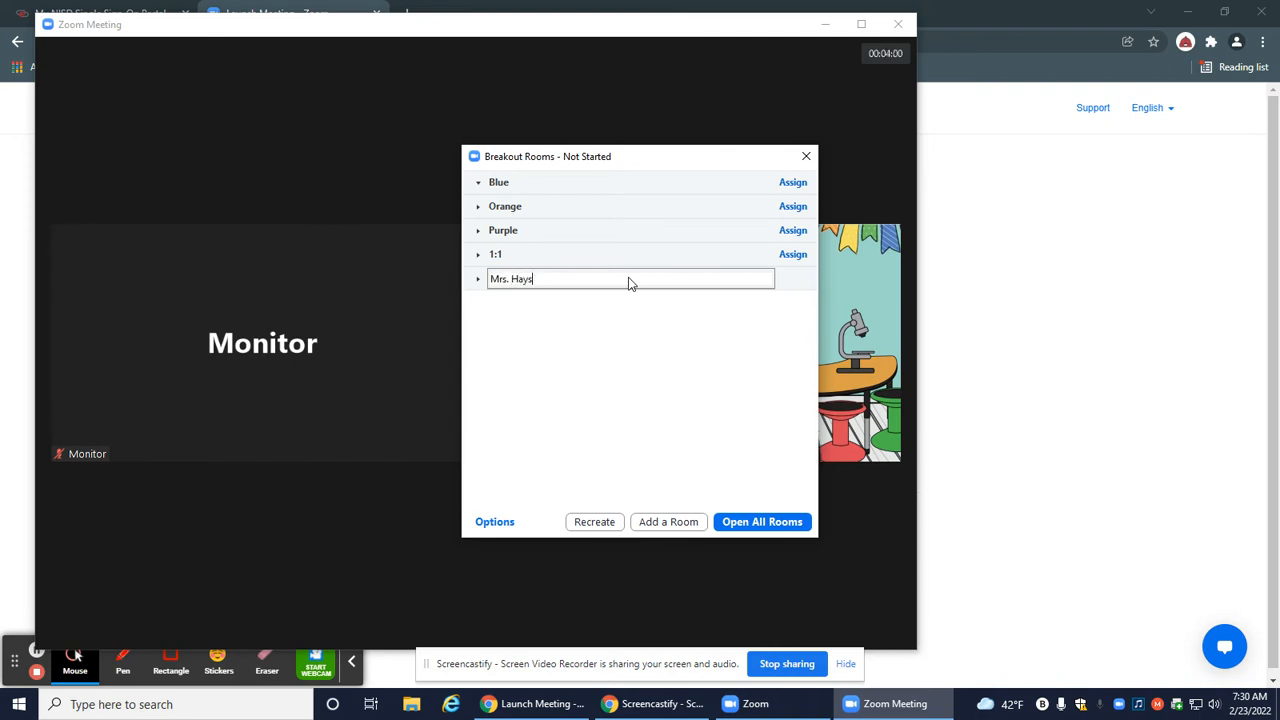
text(Office)
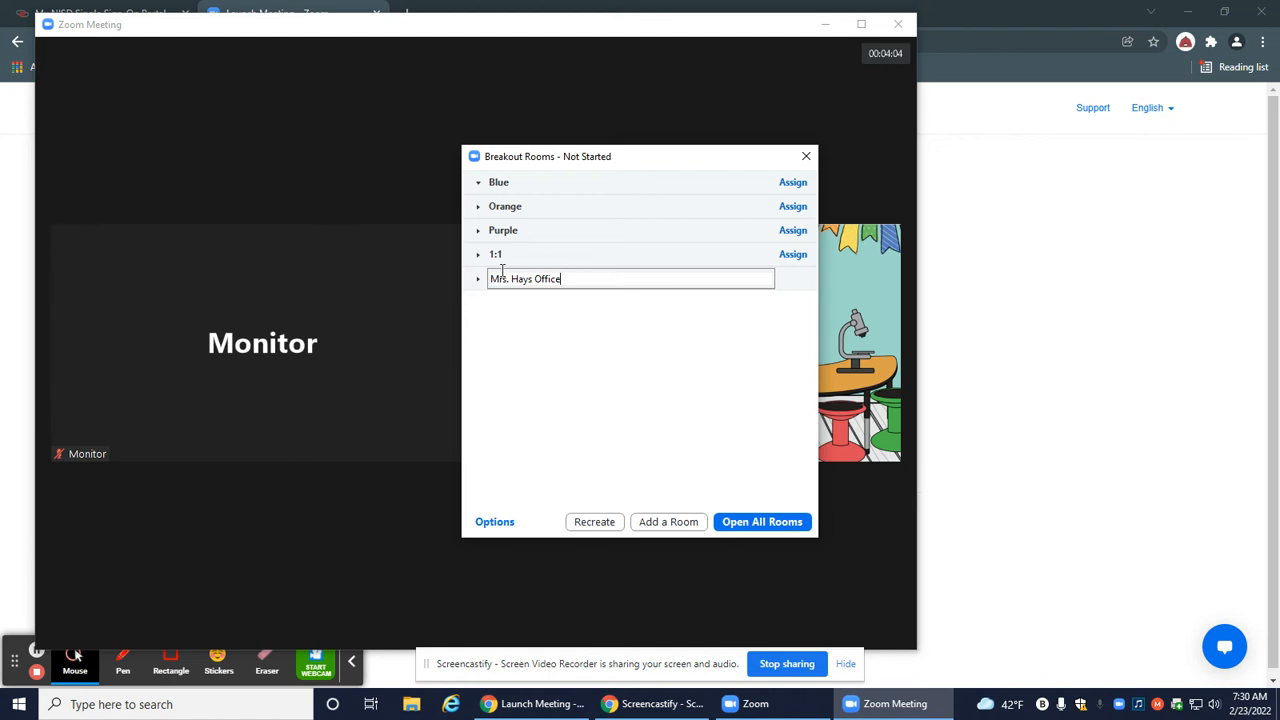
mouse_move(532, 324)
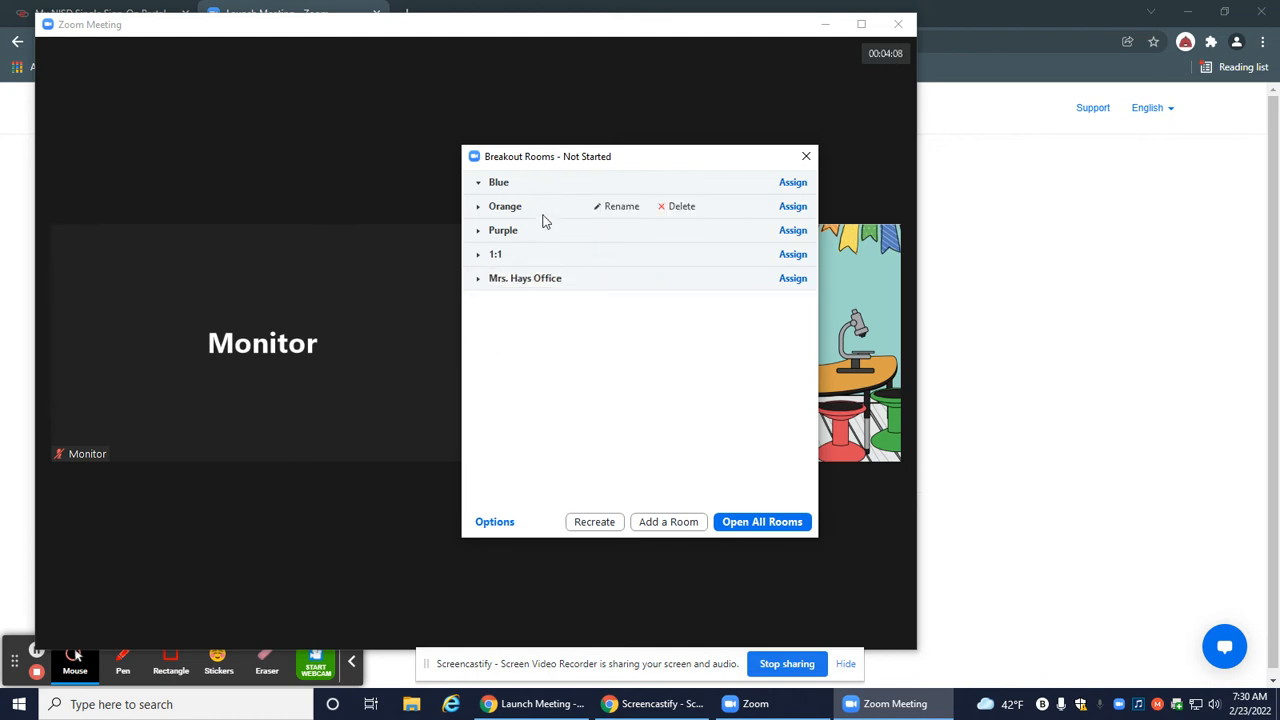
mouse_move(762, 520)
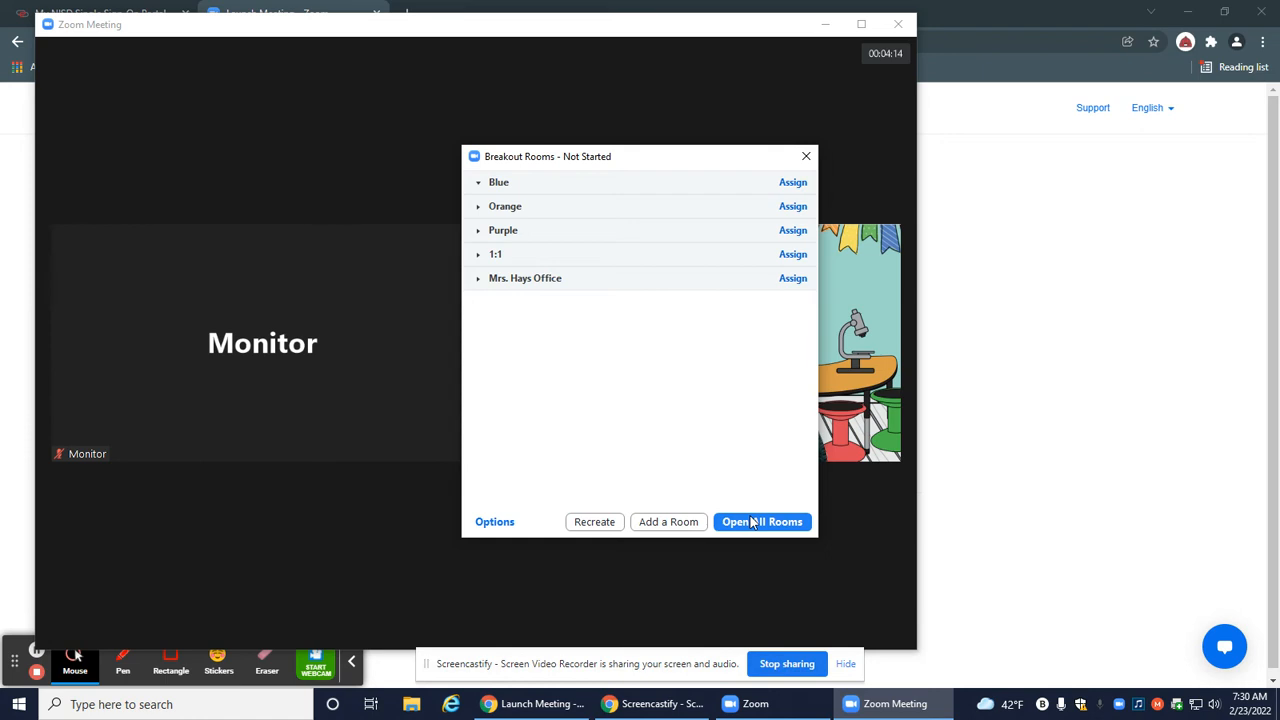
Open all five breakout rooms, each with zero participants and Monitor unassigned.
click(762, 520)
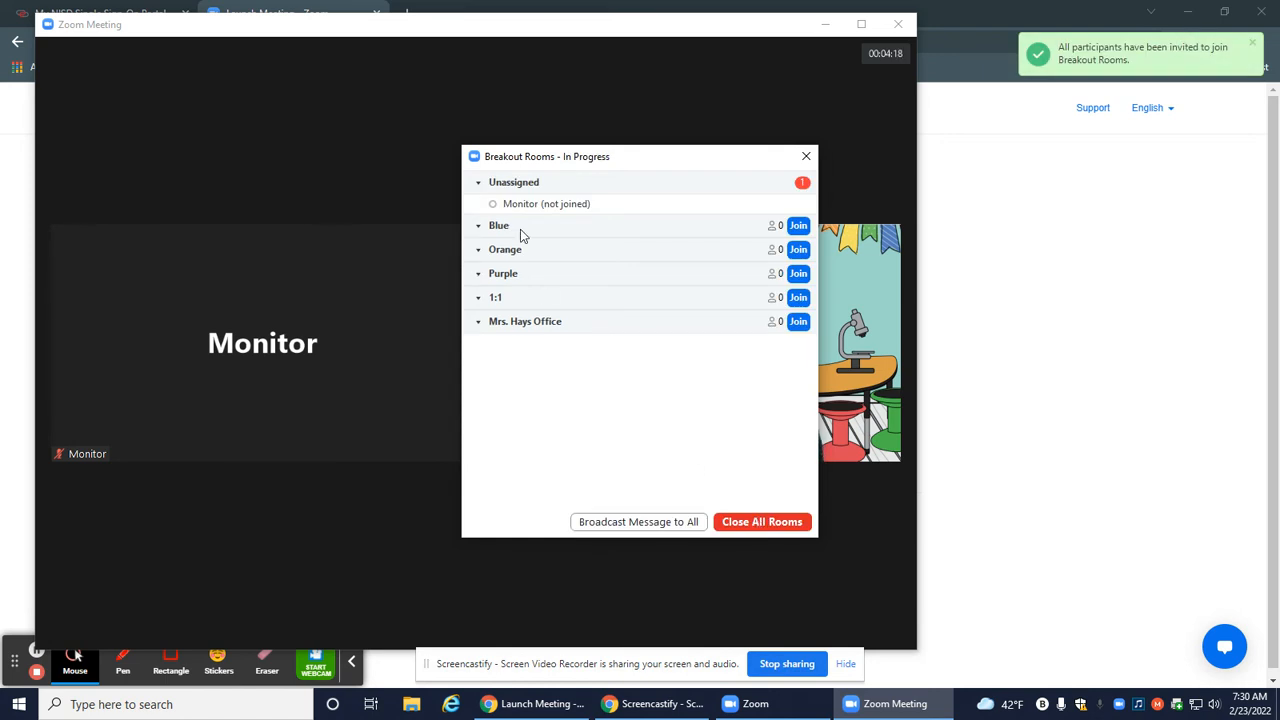
mouse_move(546, 204)
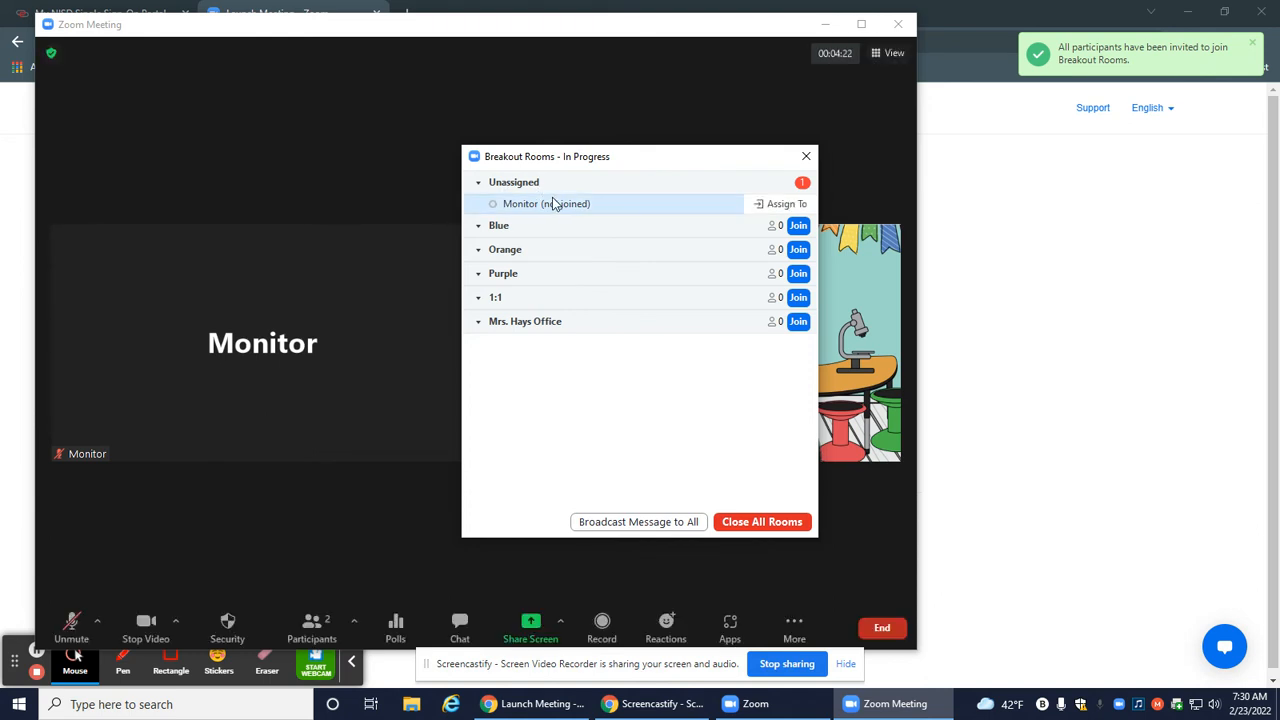
mouse_move(658, 204)
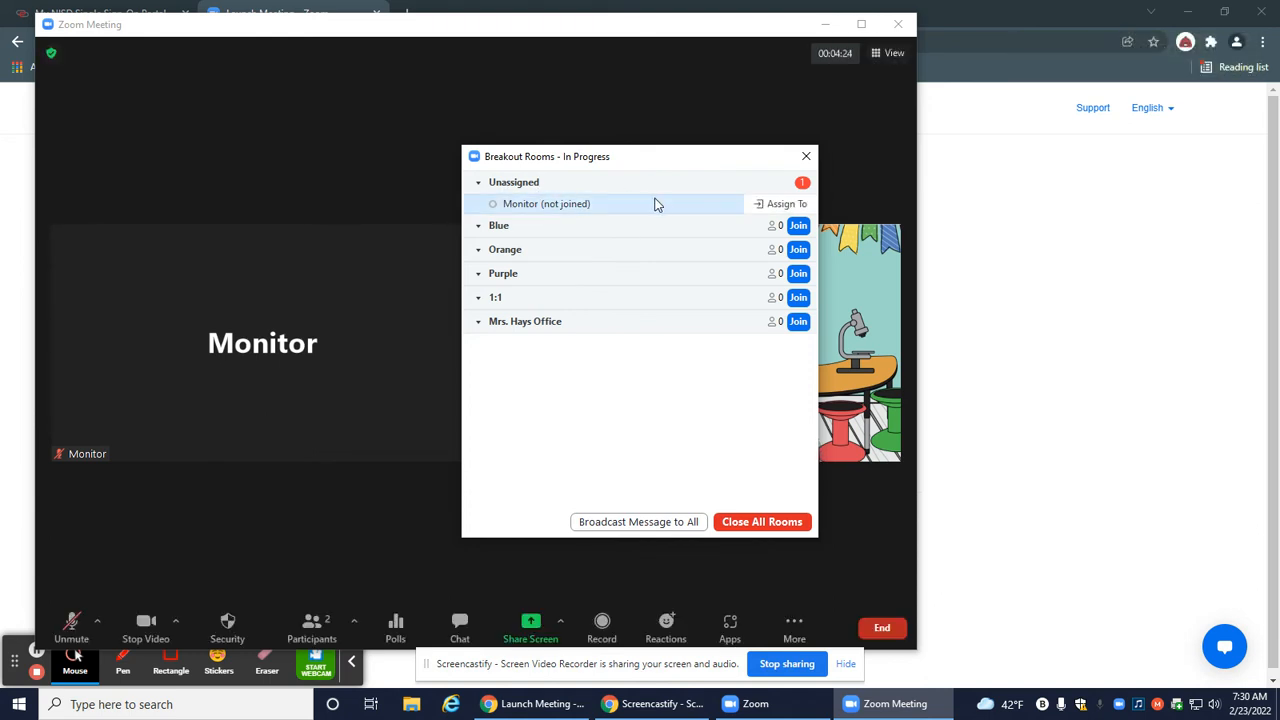
mouse_move(784, 204)
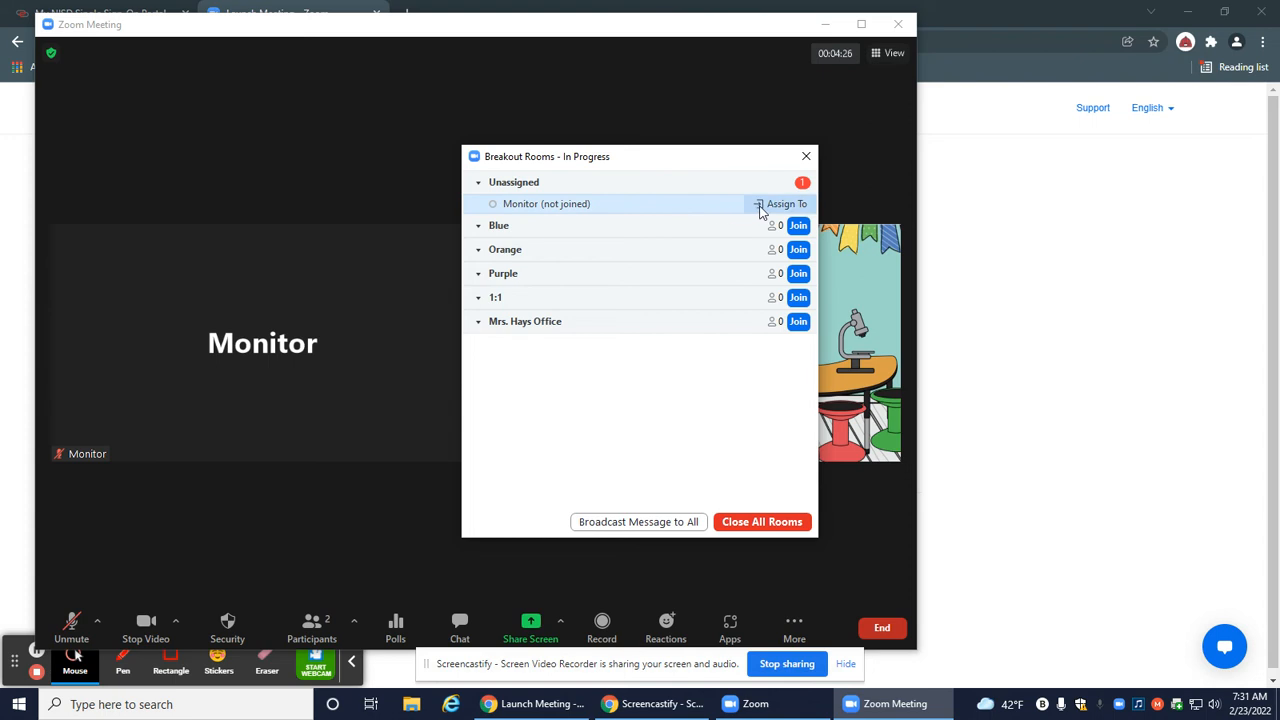
click(788, 204)
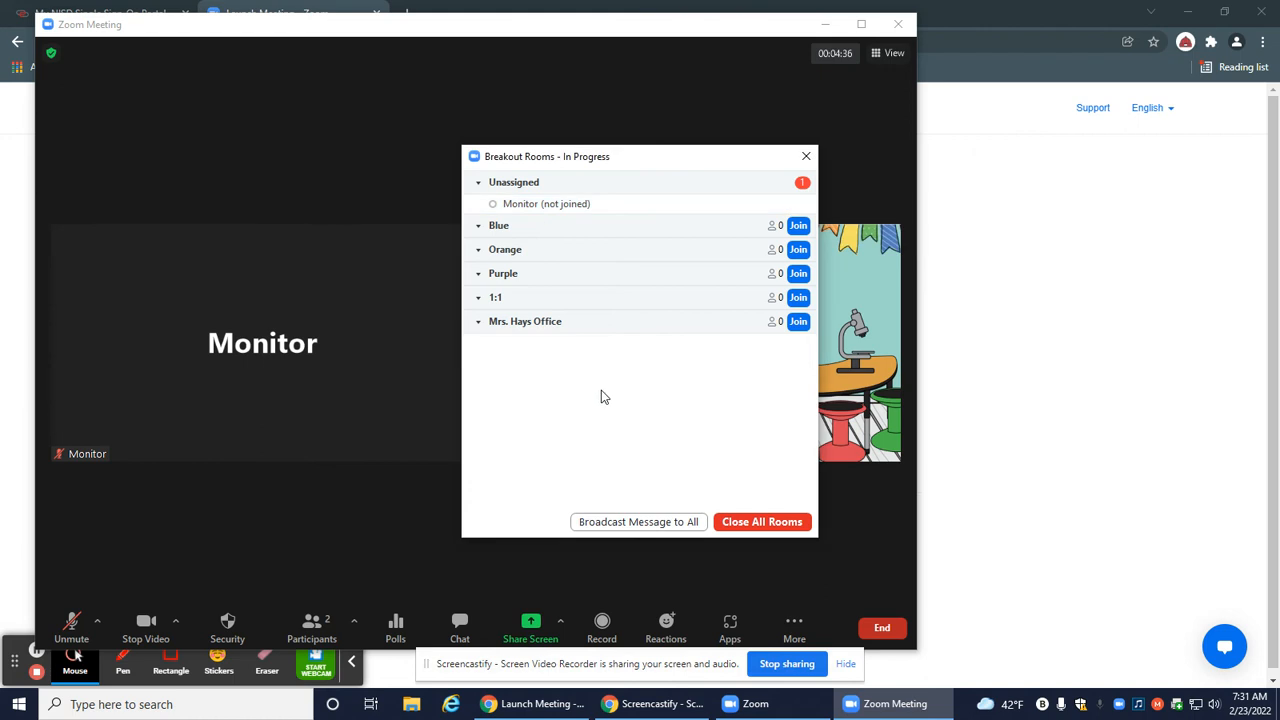
Close all rooms and review options: auto-move participants, 10-second countdown, auto-close off.
click(762, 520)
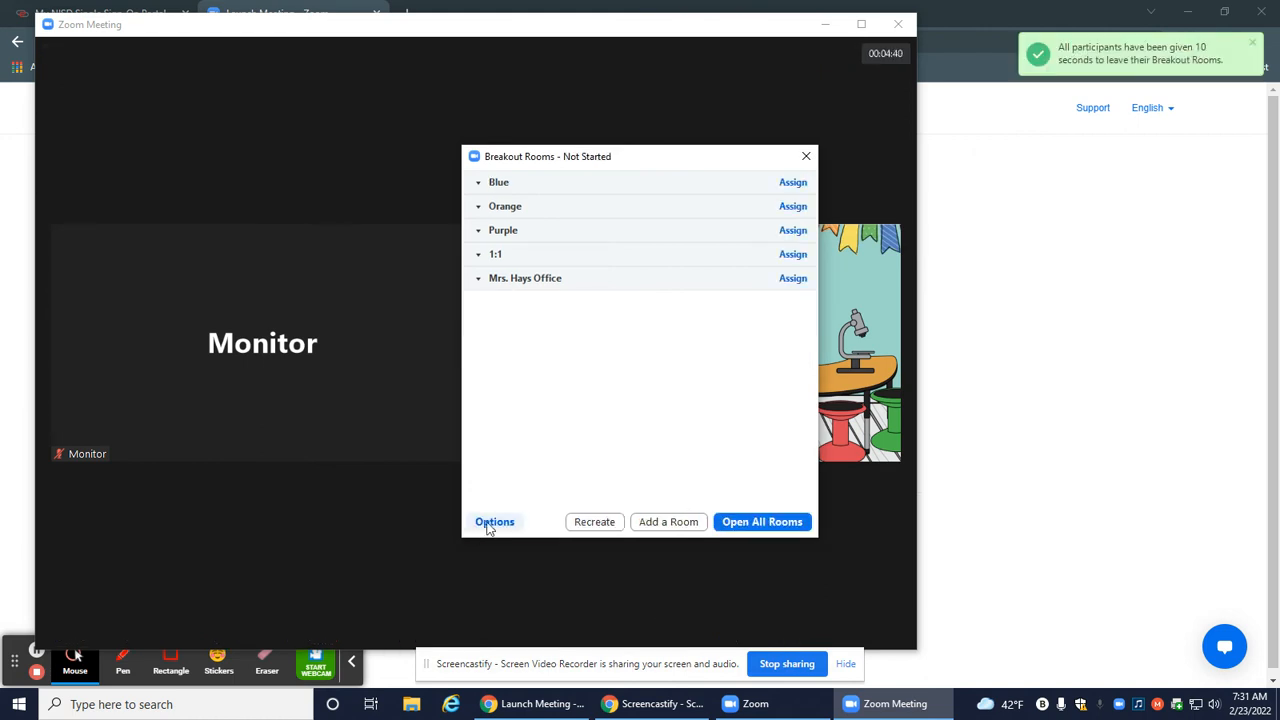
click(494, 520)
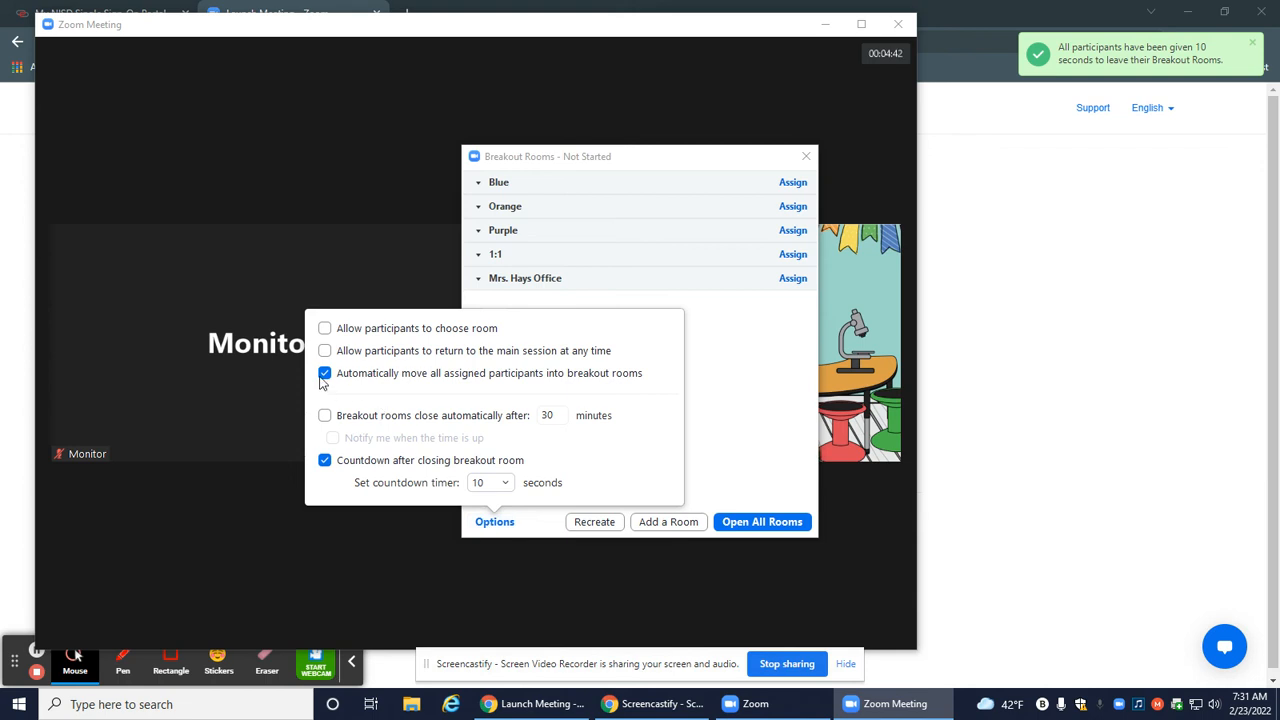
mouse_move(328, 384)
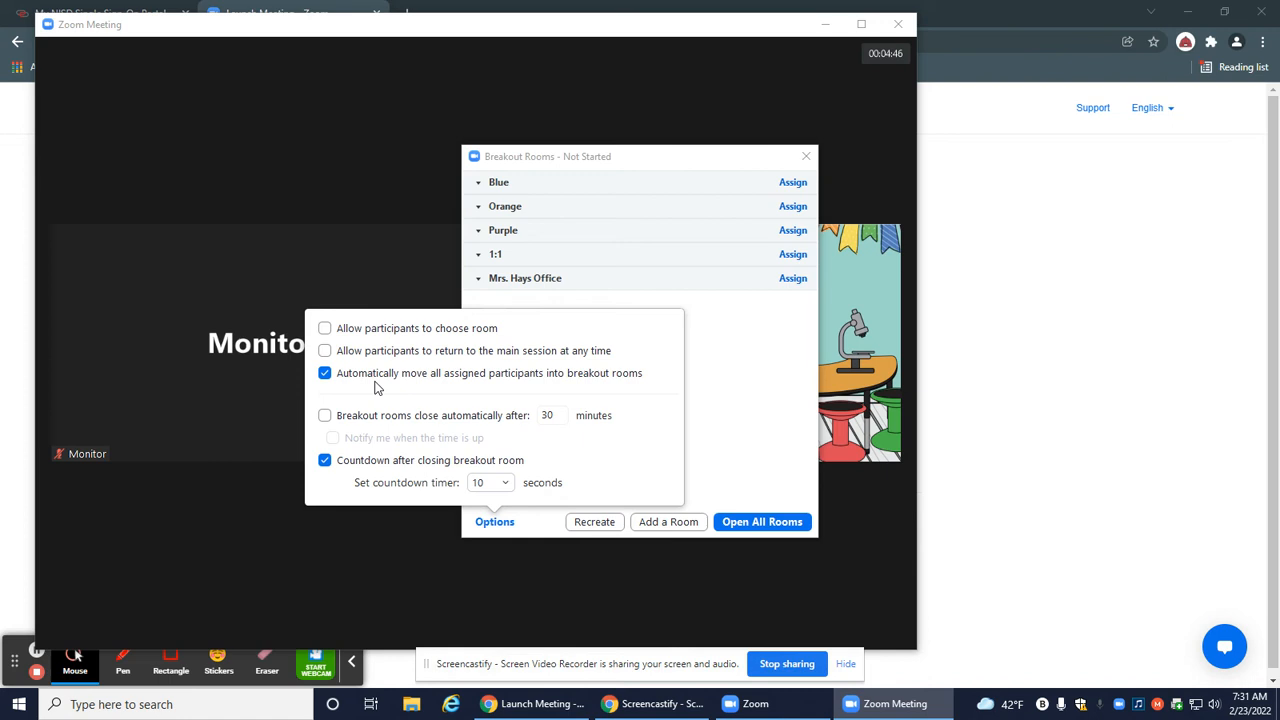
mouse_move(624, 386)
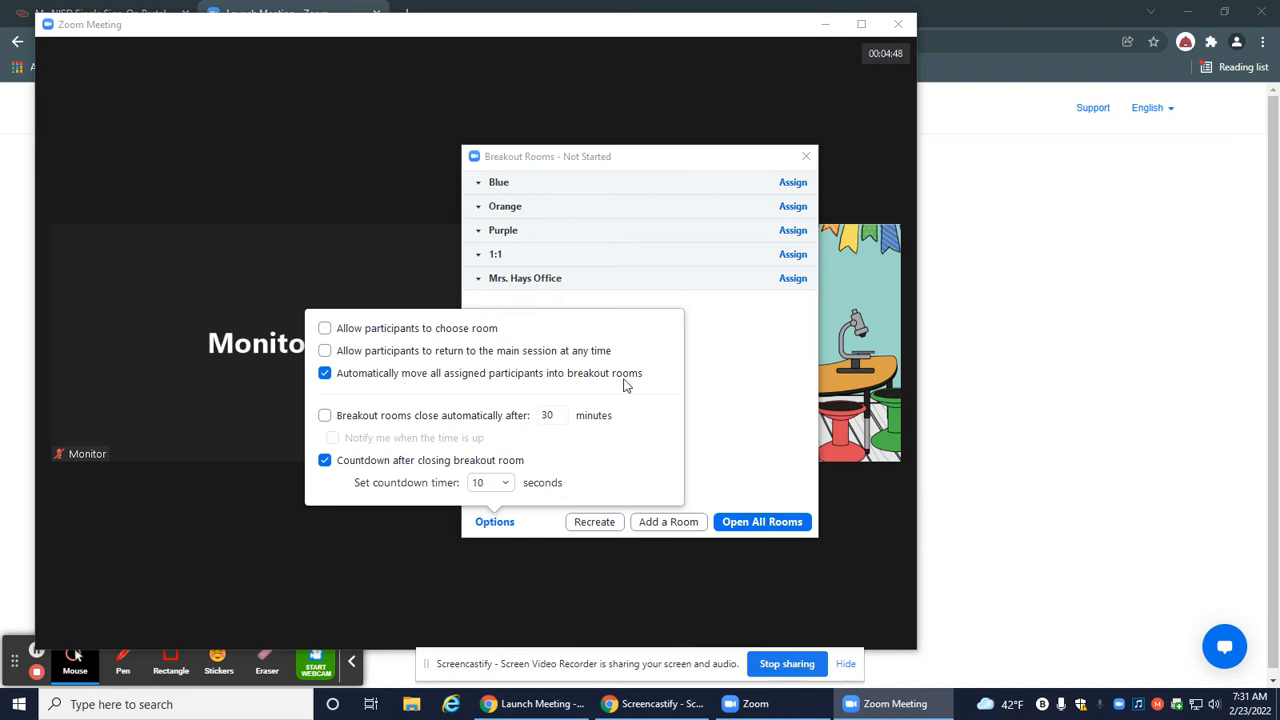
mouse_move(358, 390)
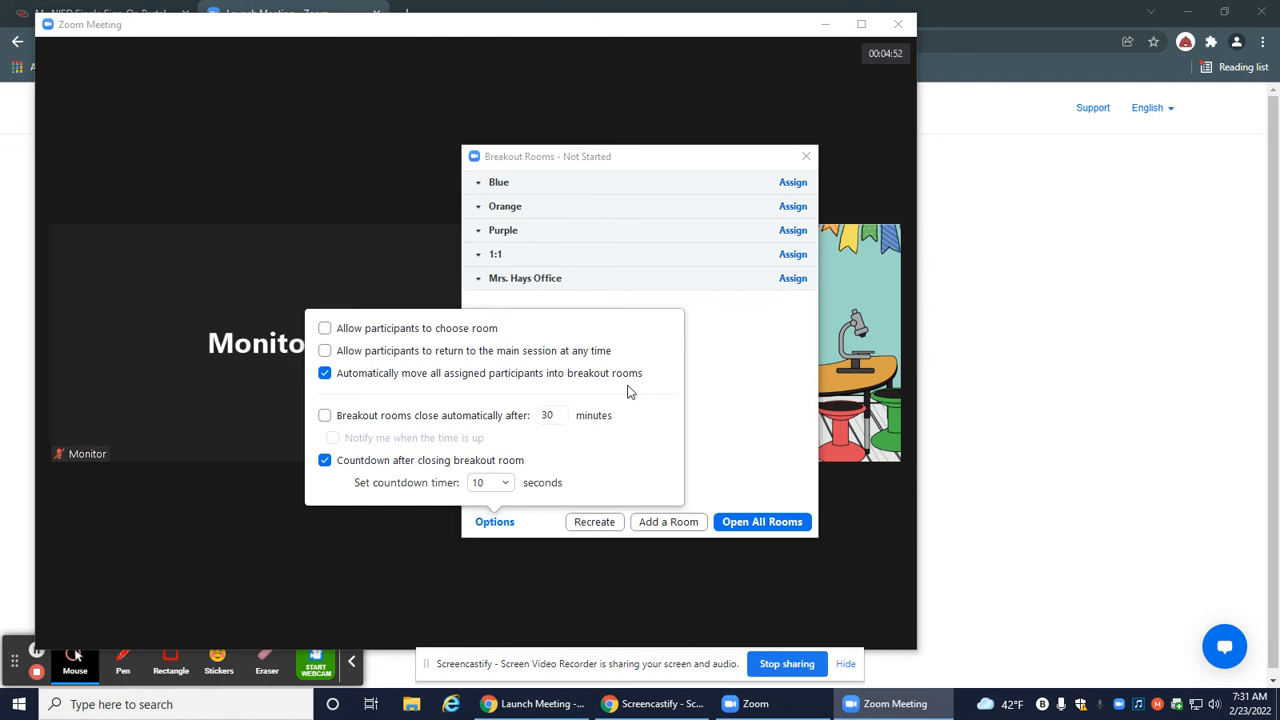
mouse_move(400, 412)
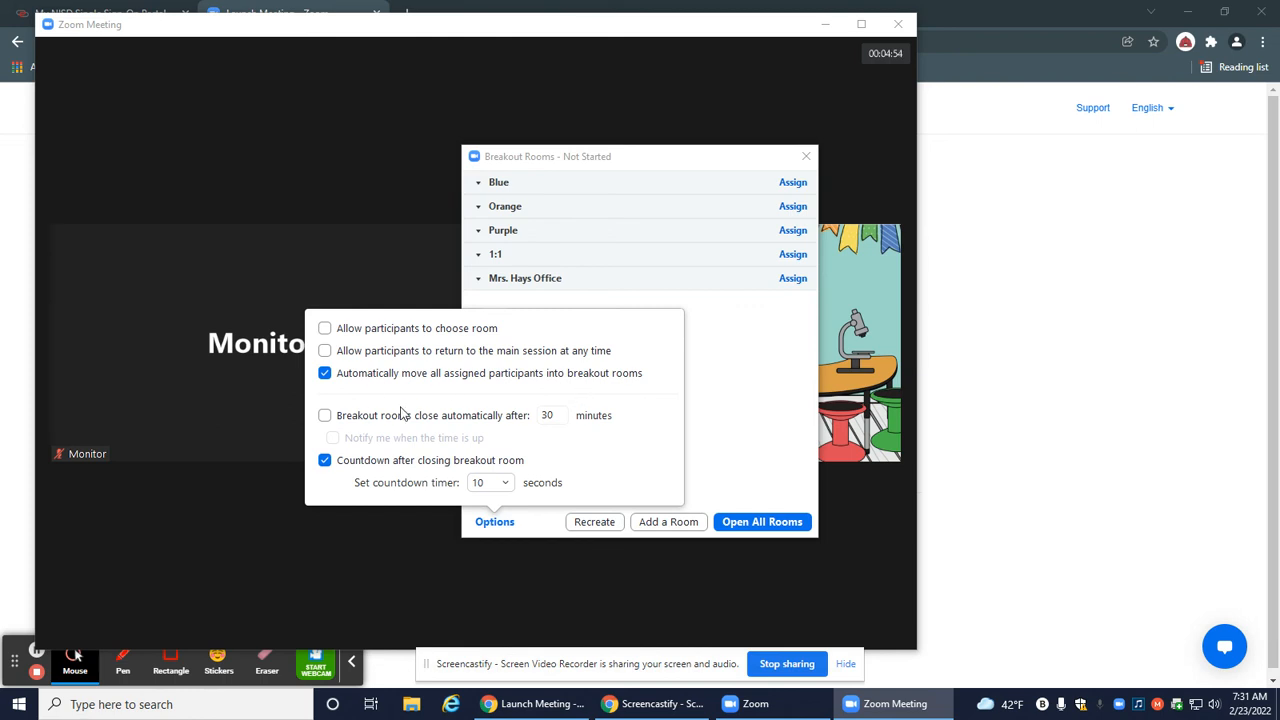
mouse_move(394, 384)
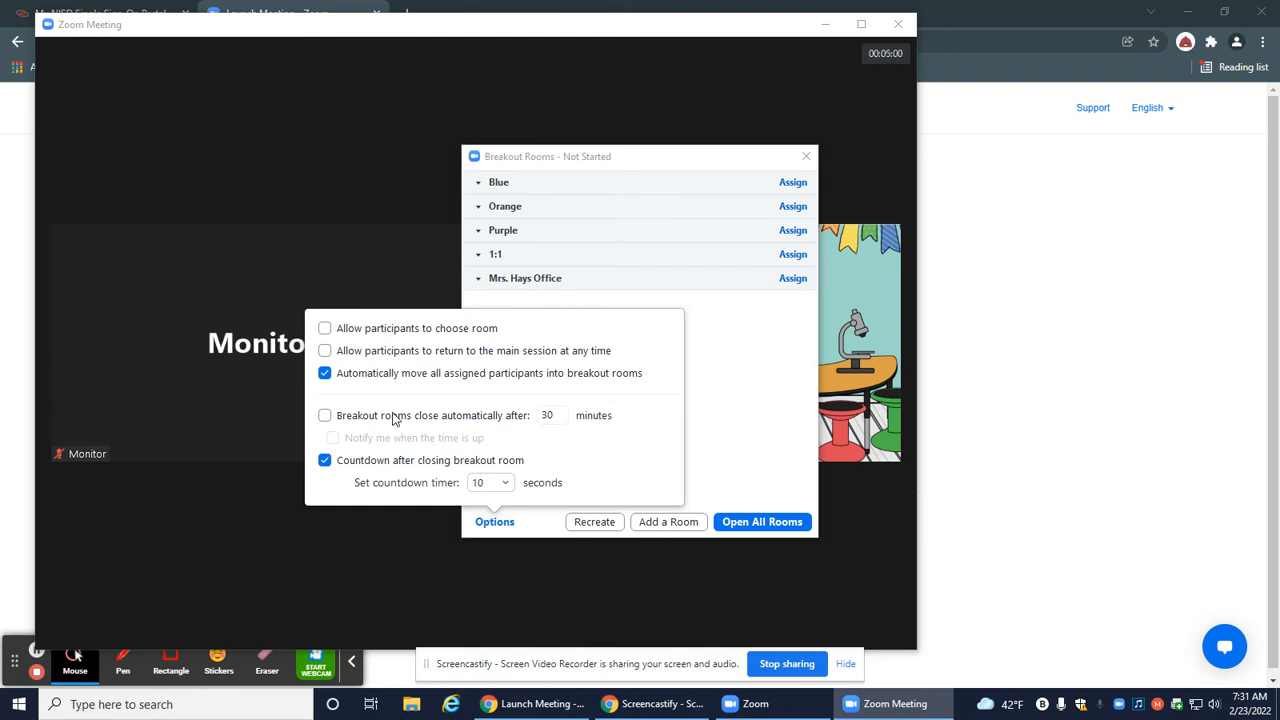
mouse_move(528, 428)
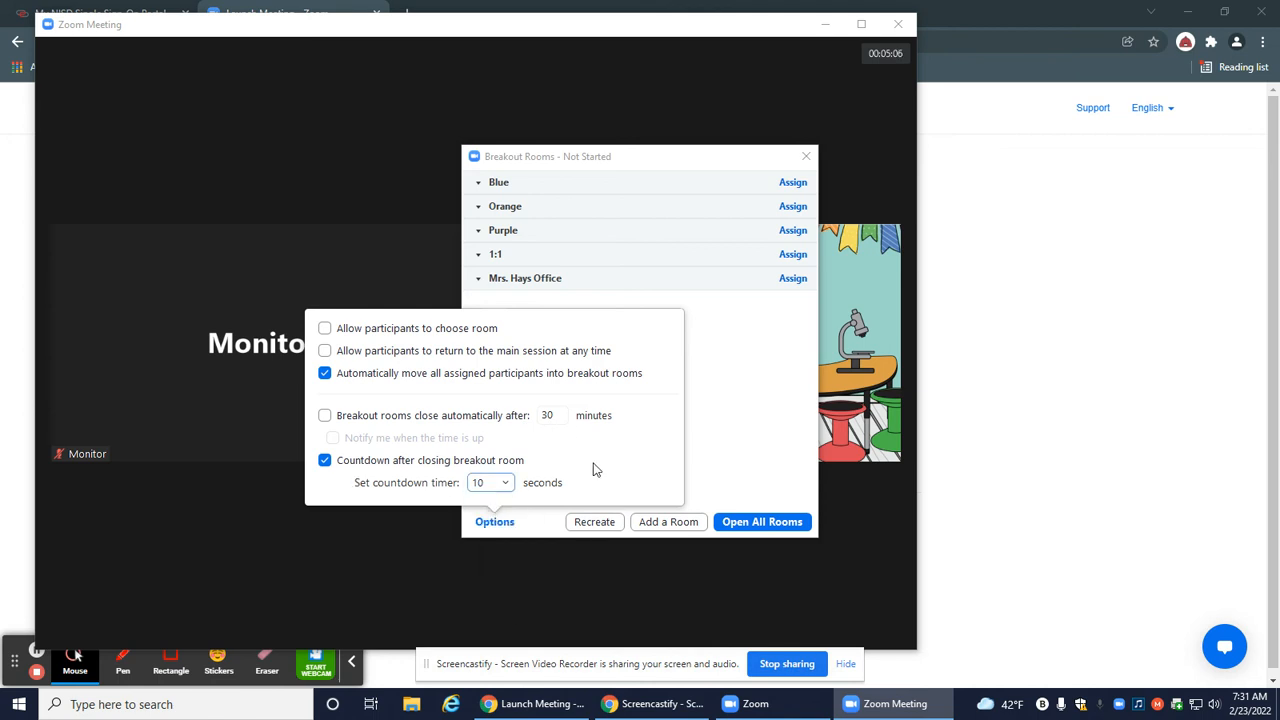
mouse_move(696, 354)
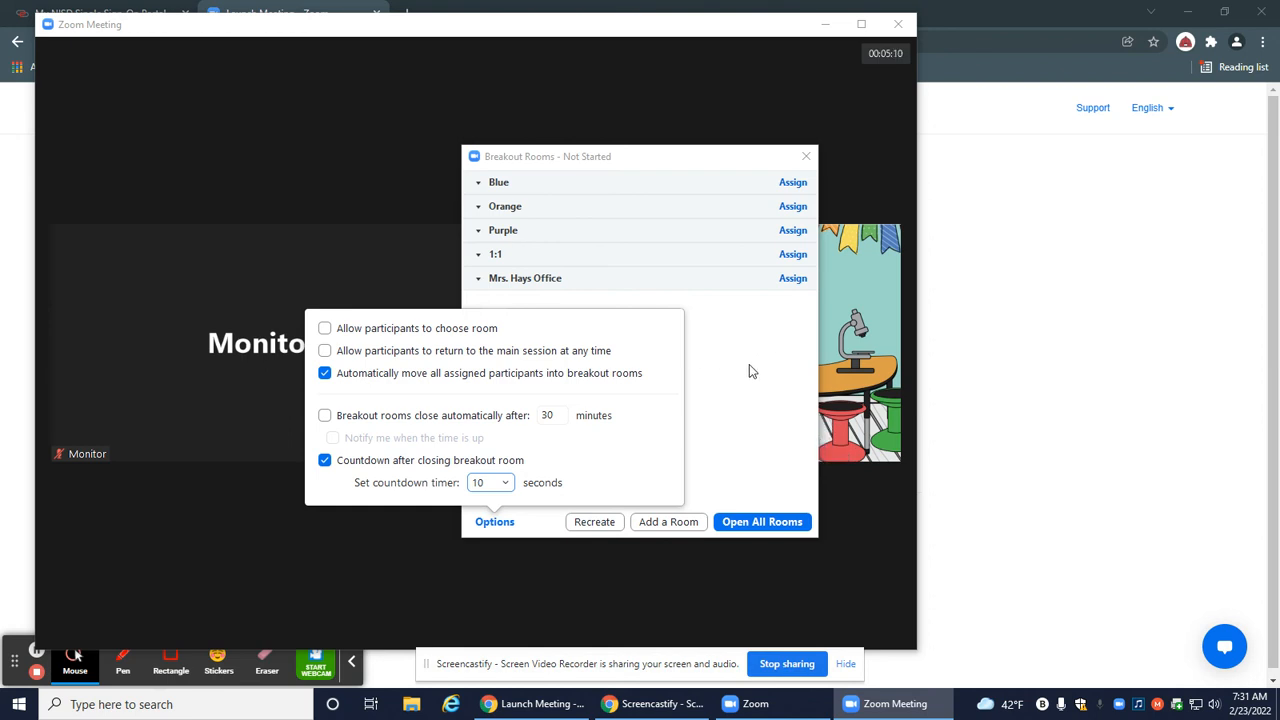
click(490, 482)
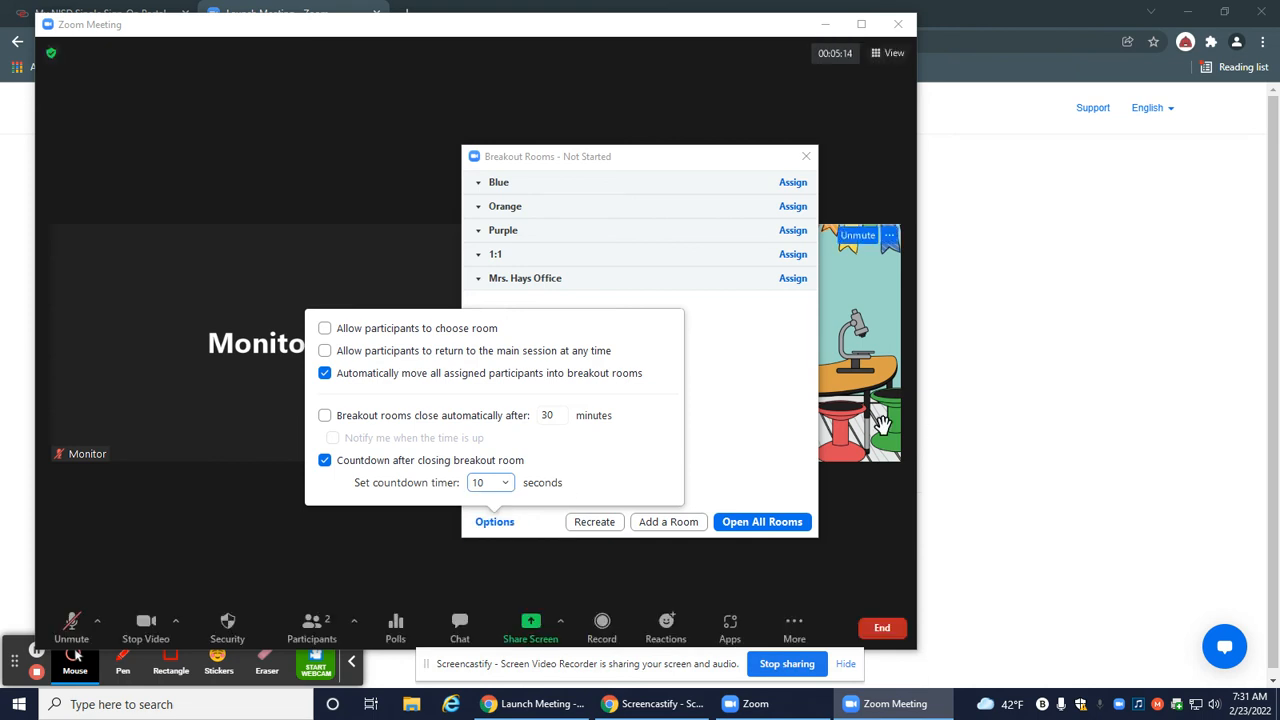
Dismiss the options panel and open all five rooms again with Monitor unassigned.
click(494, 520)
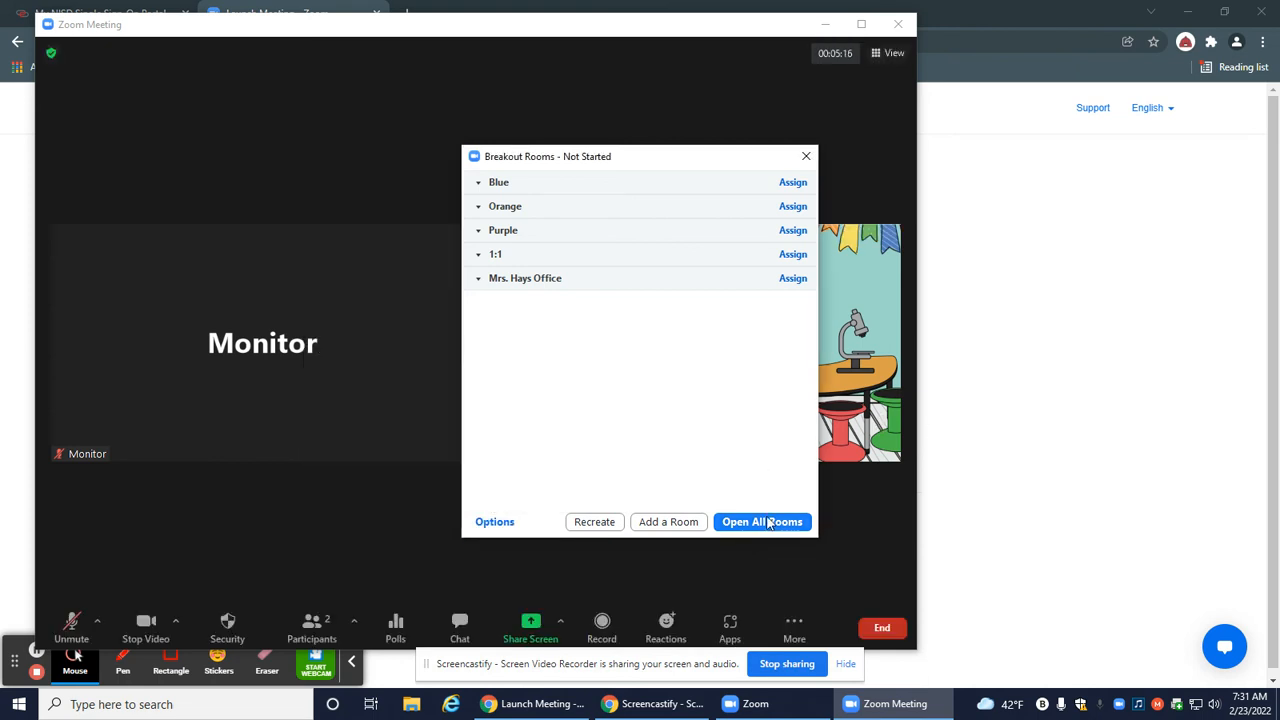
click(762, 520)
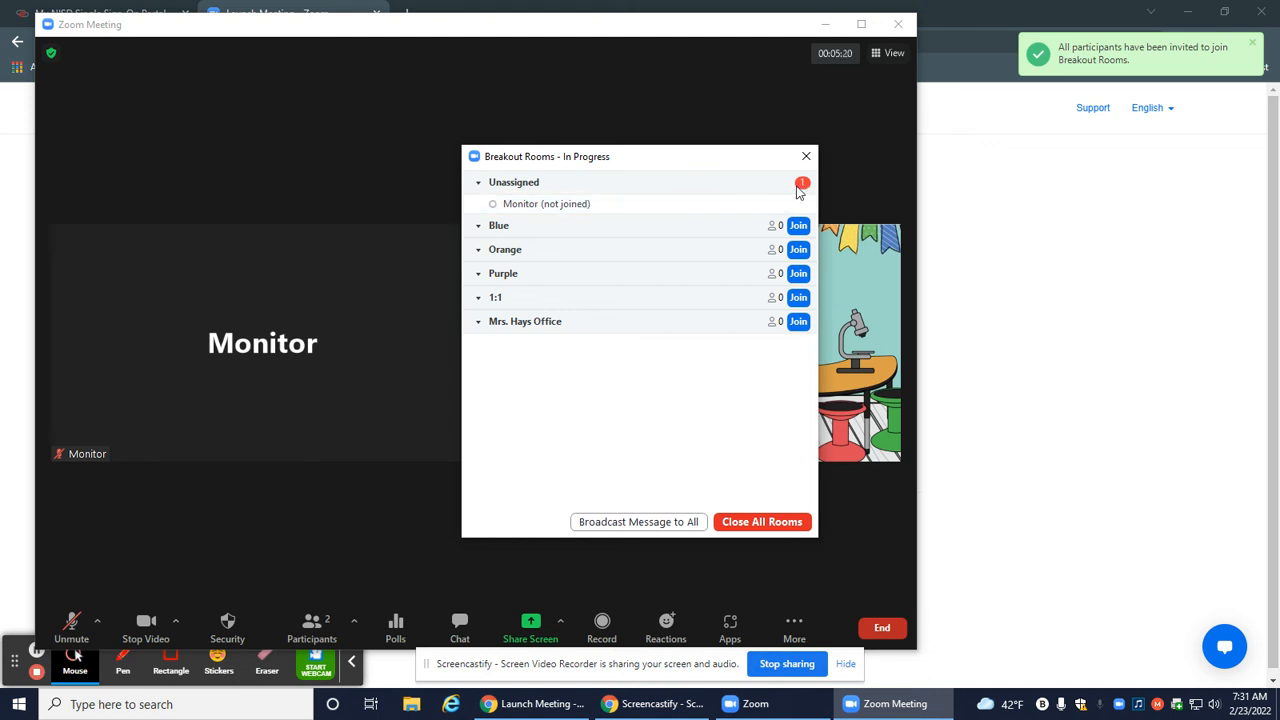
mouse_move(670, 204)
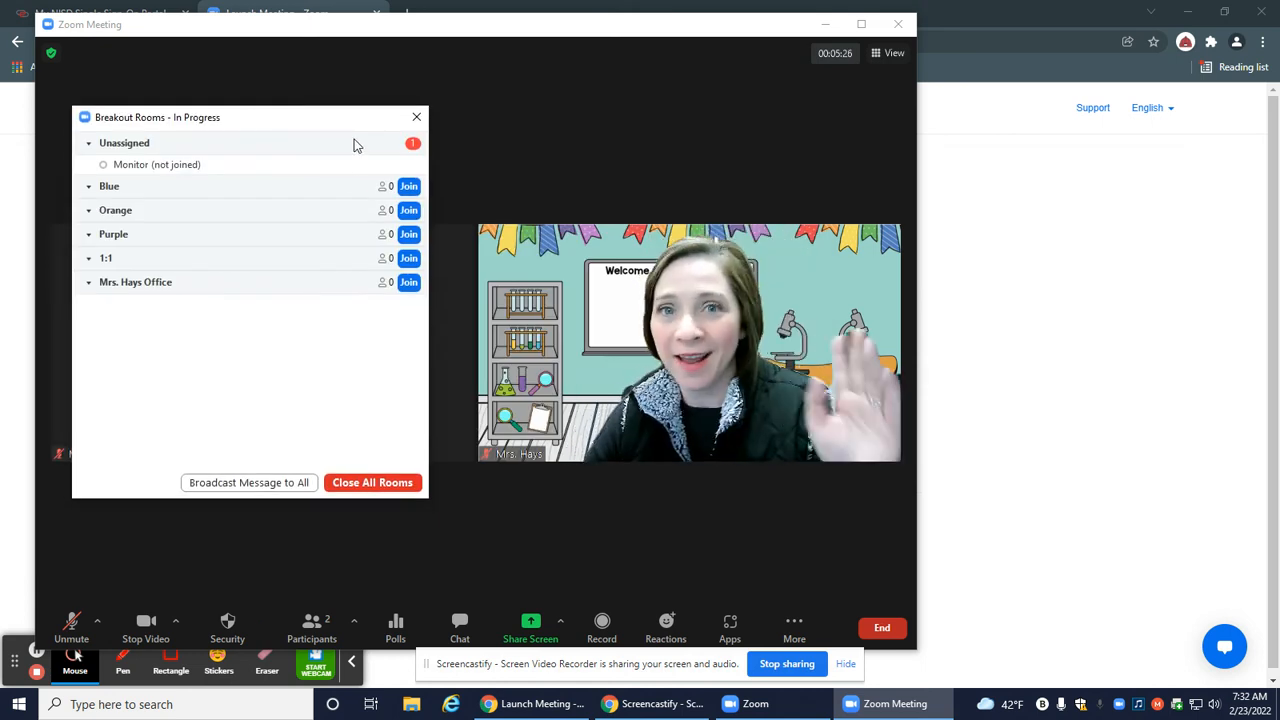
mouse_move(324, 346)
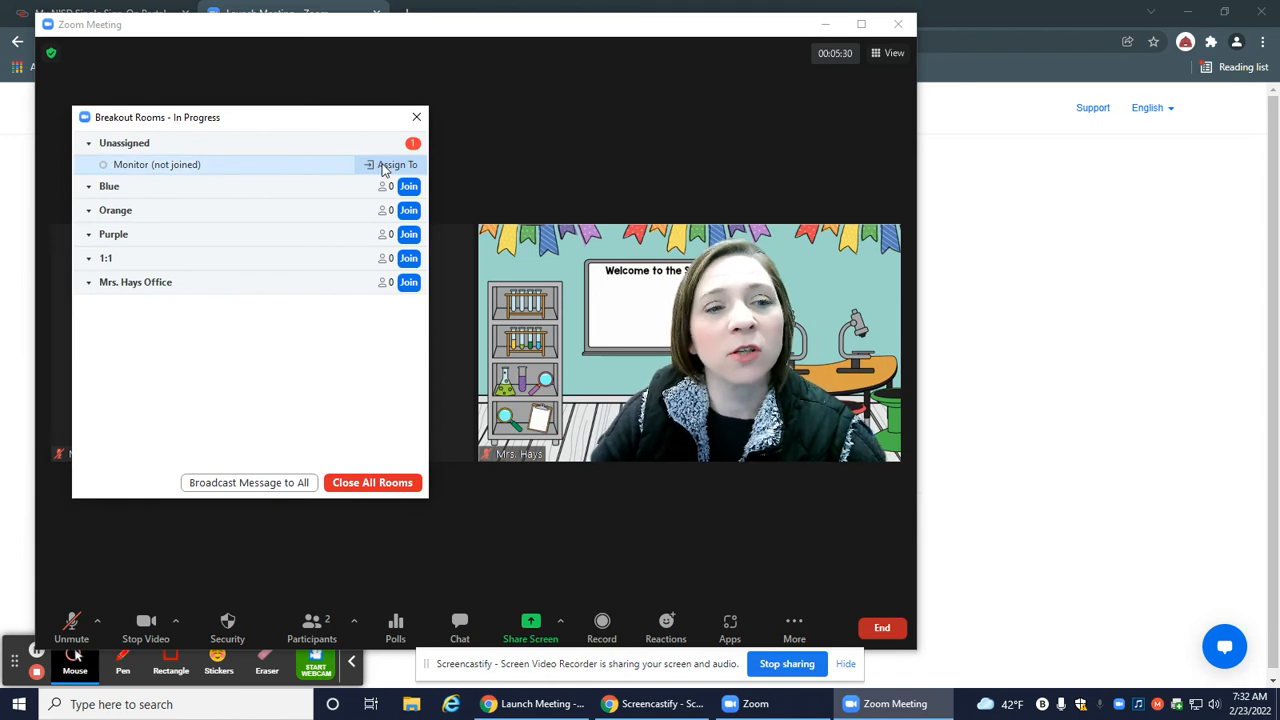
Assign Monitor to the Mrs. Hays Office room and move the Breakout Rooms window aside.
click(396, 164)
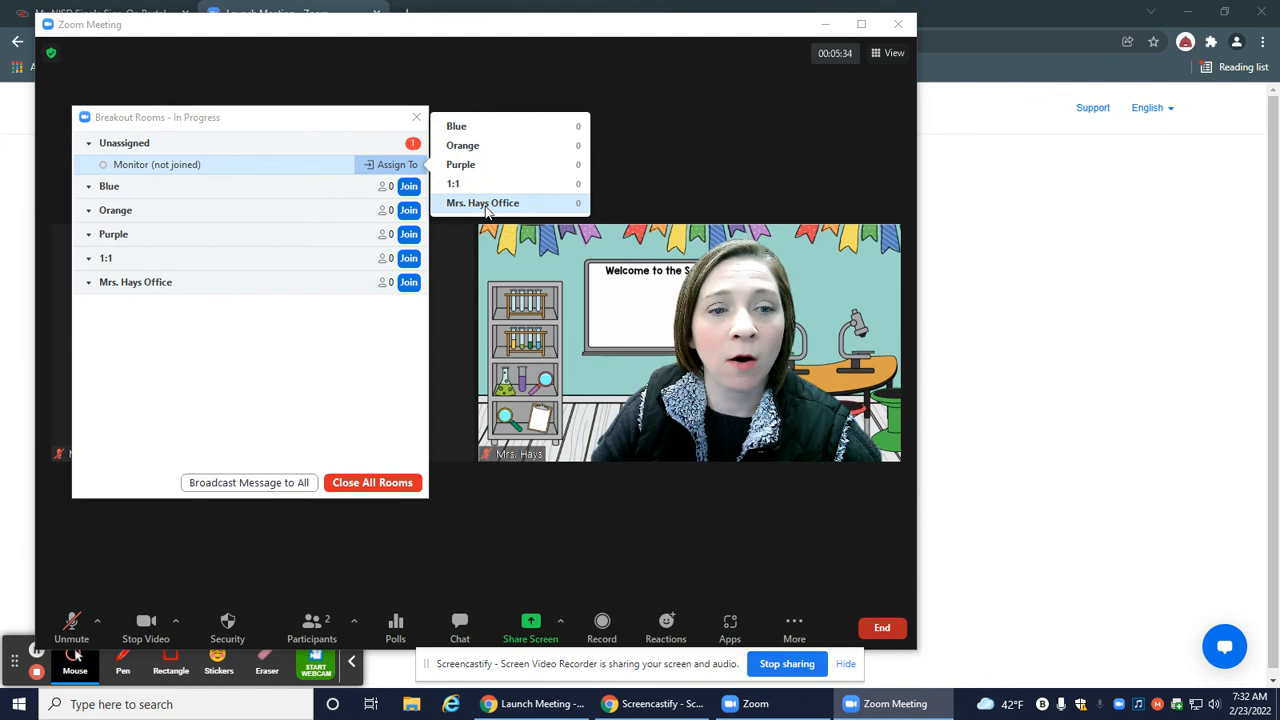
click(482, 202)
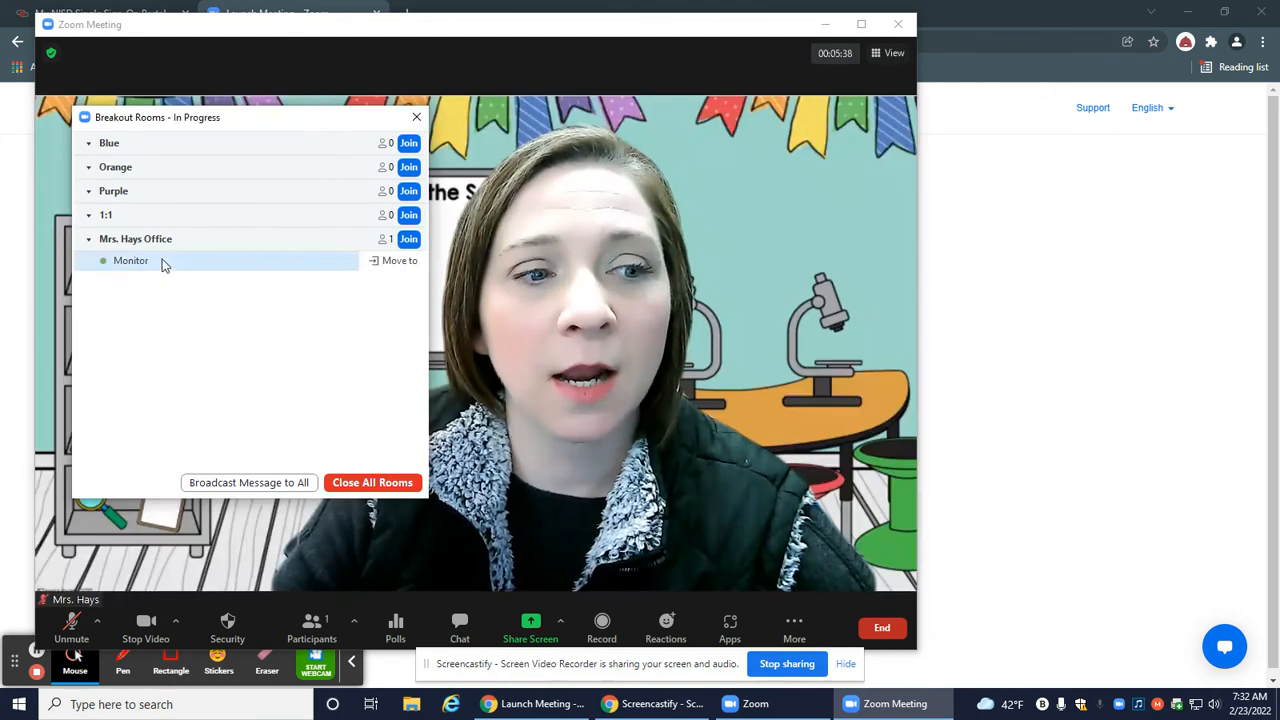
drag(156, 116, 964, 94)
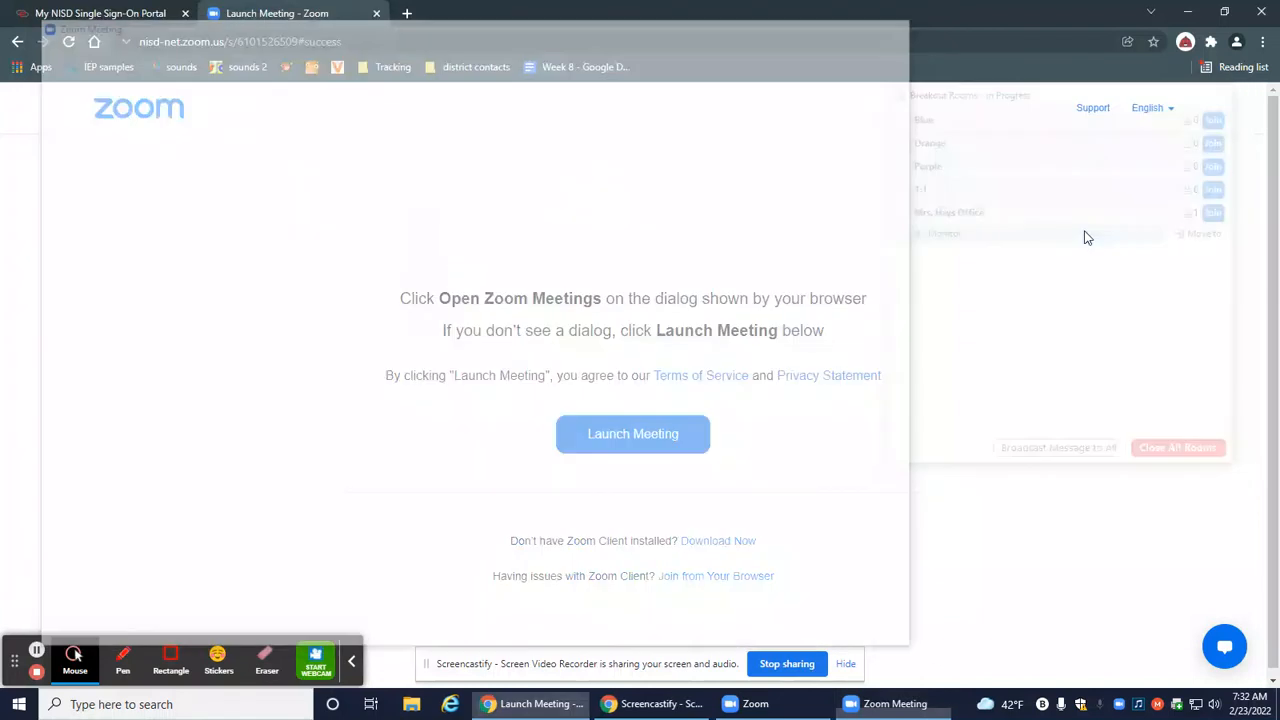
Join the Mrs. Hays Office breakout room as host alongside Monitor.
click(632, 432)
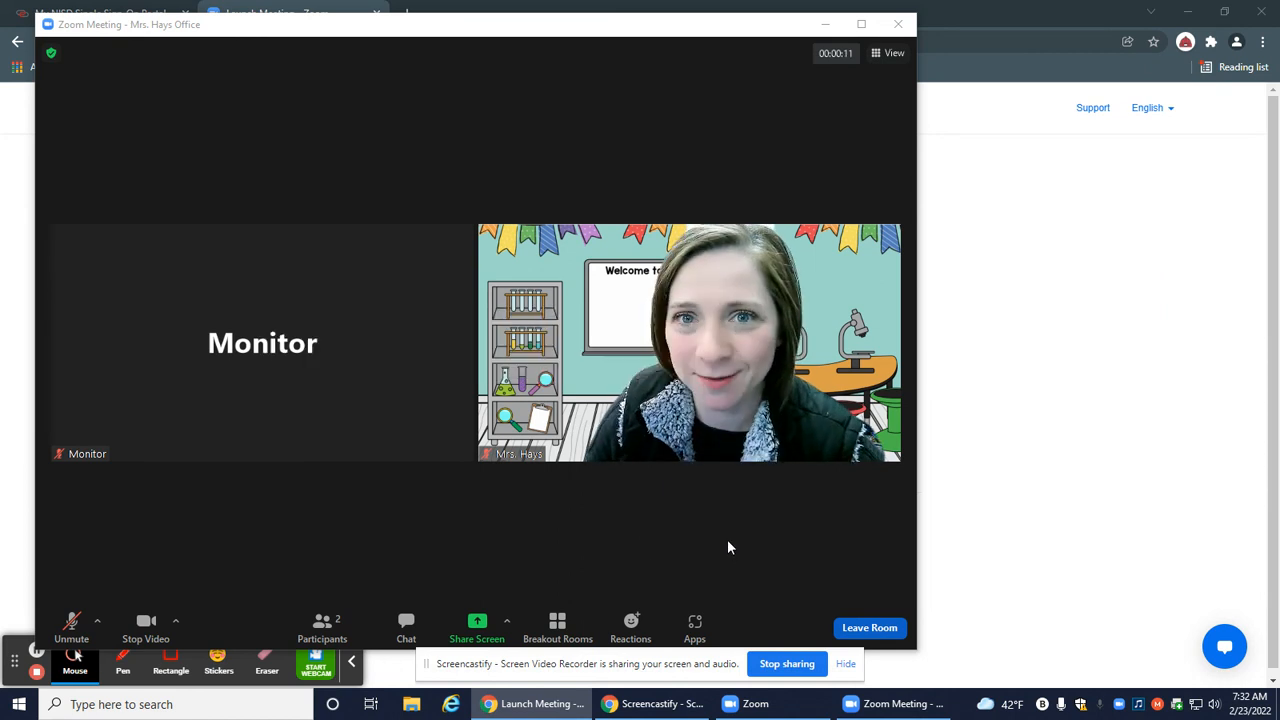
Close all breakout rooms and return everyone, including the host, to the main session.
click(556, 628)
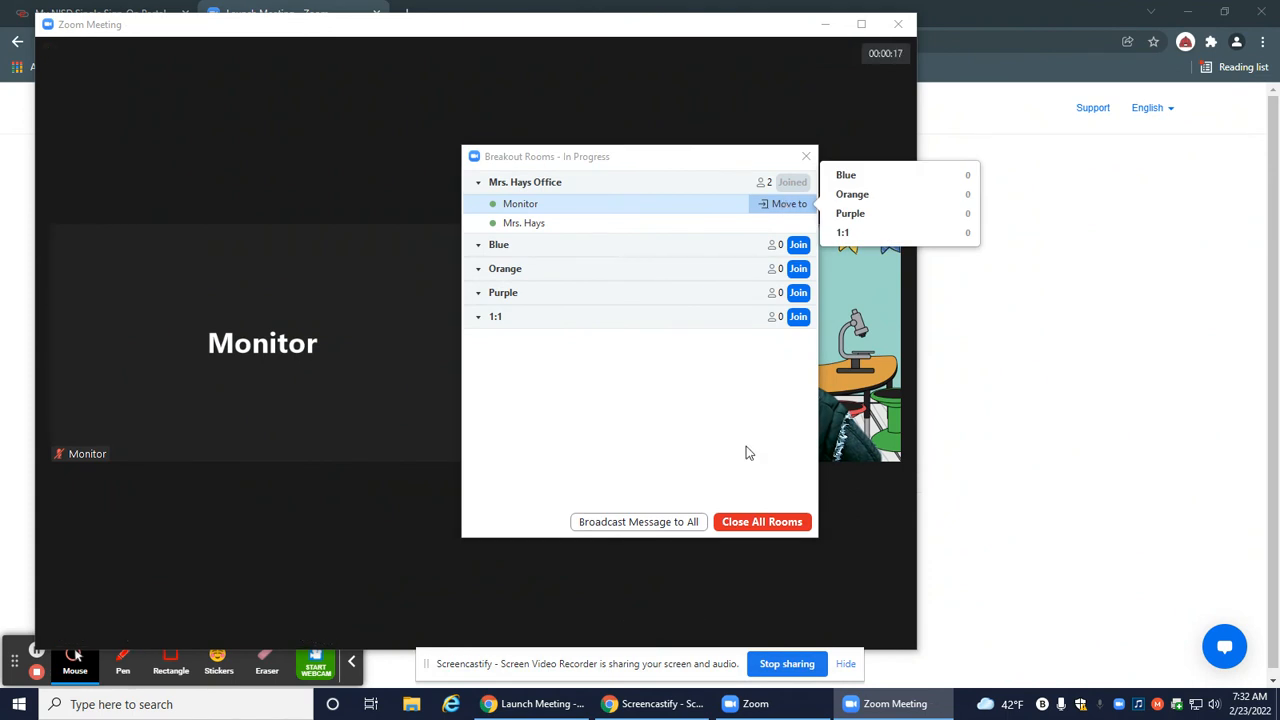
click(760, 520)
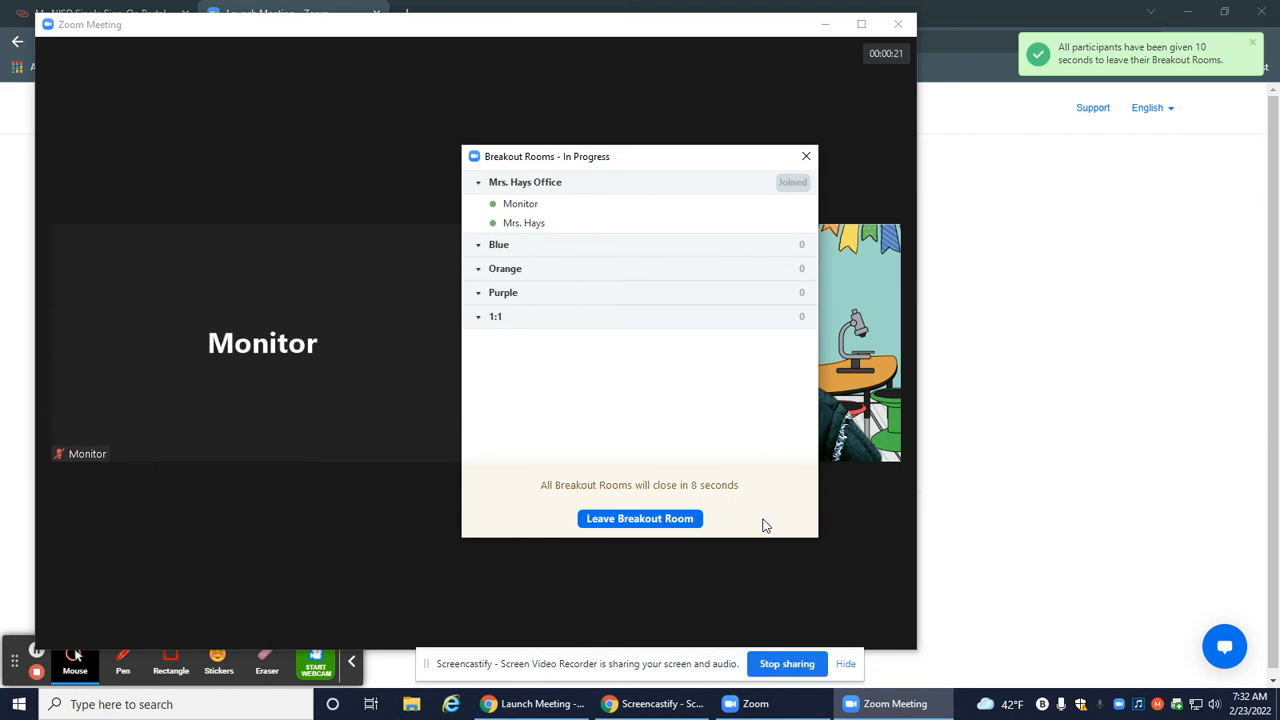
mouse_move(712, 518)
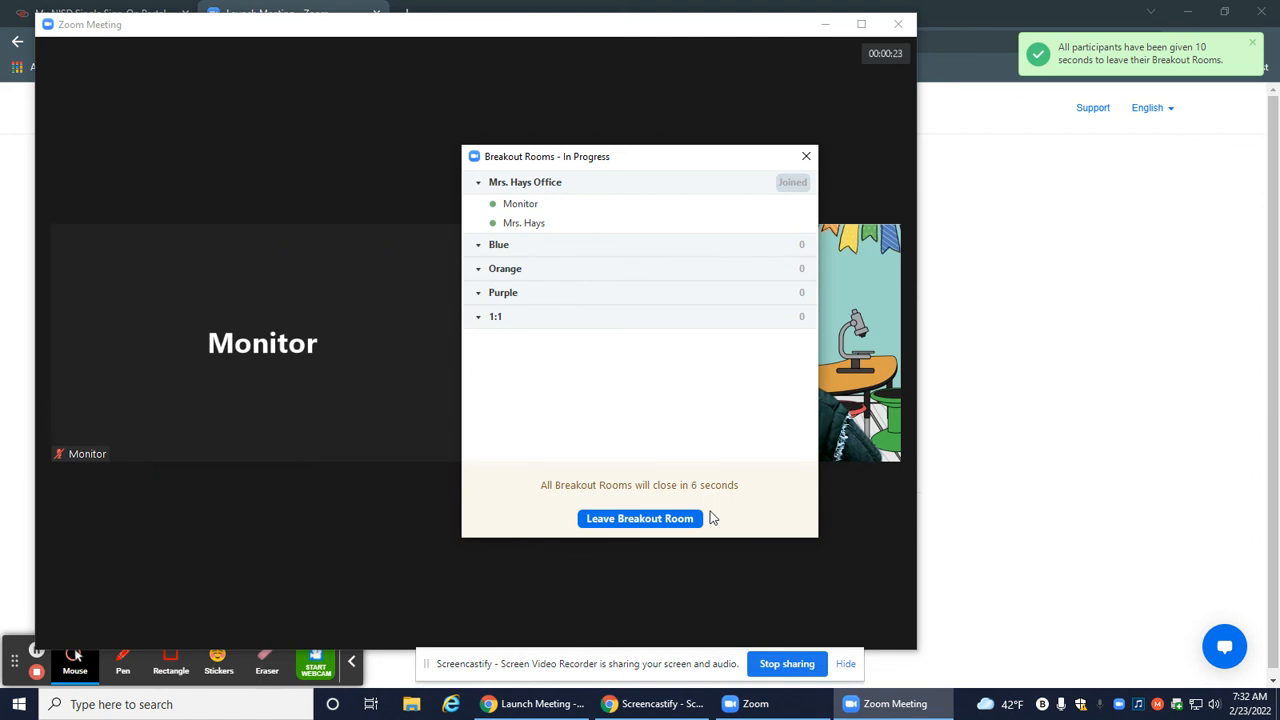
mouse_move(700, 496)
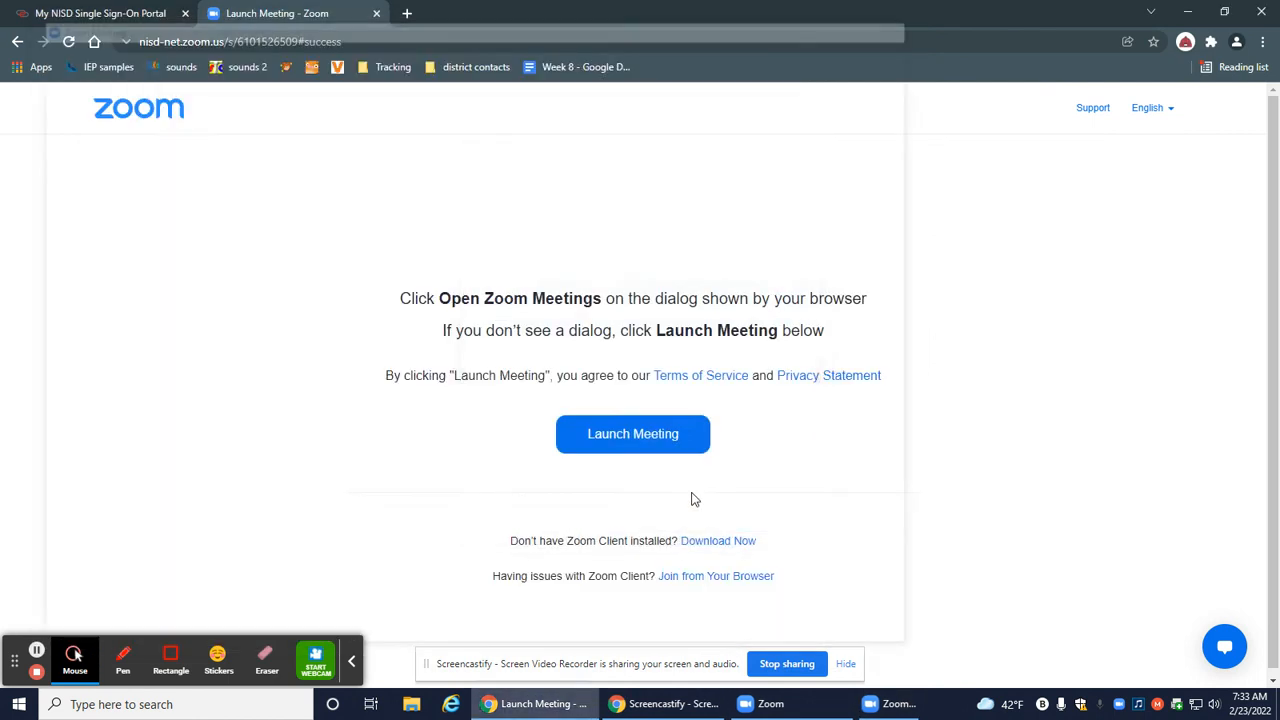
click(632, 432)
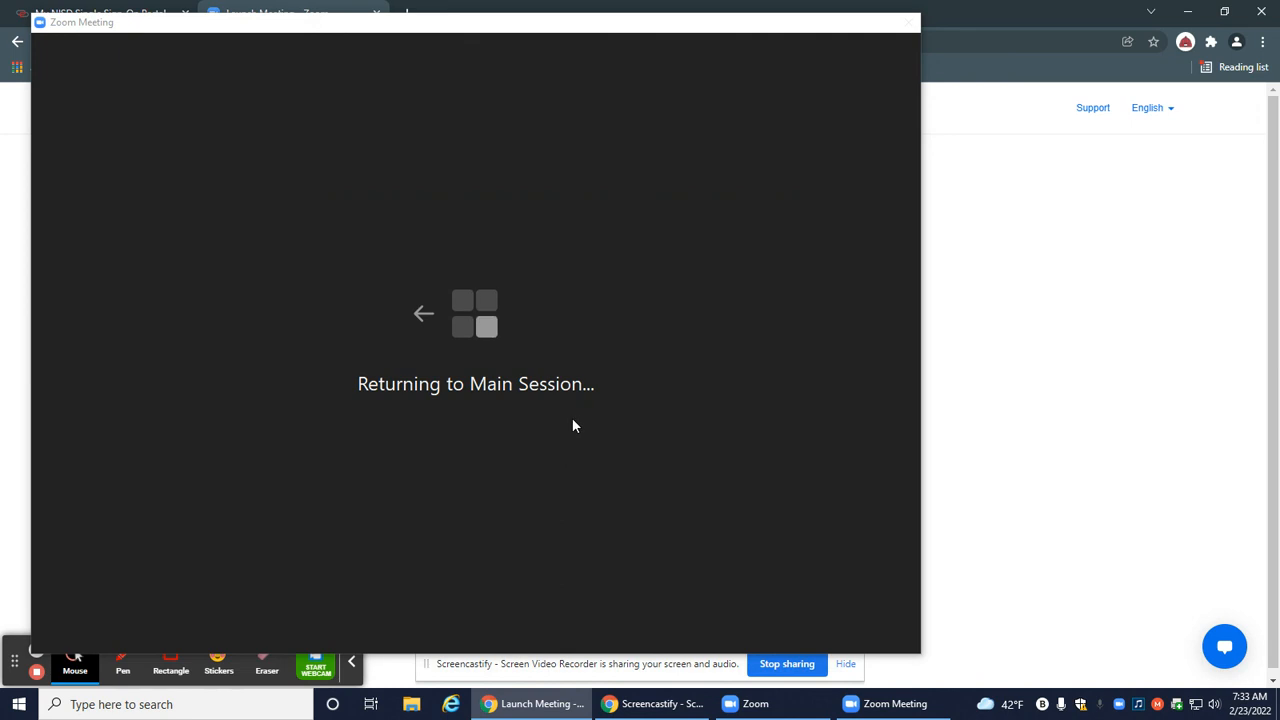